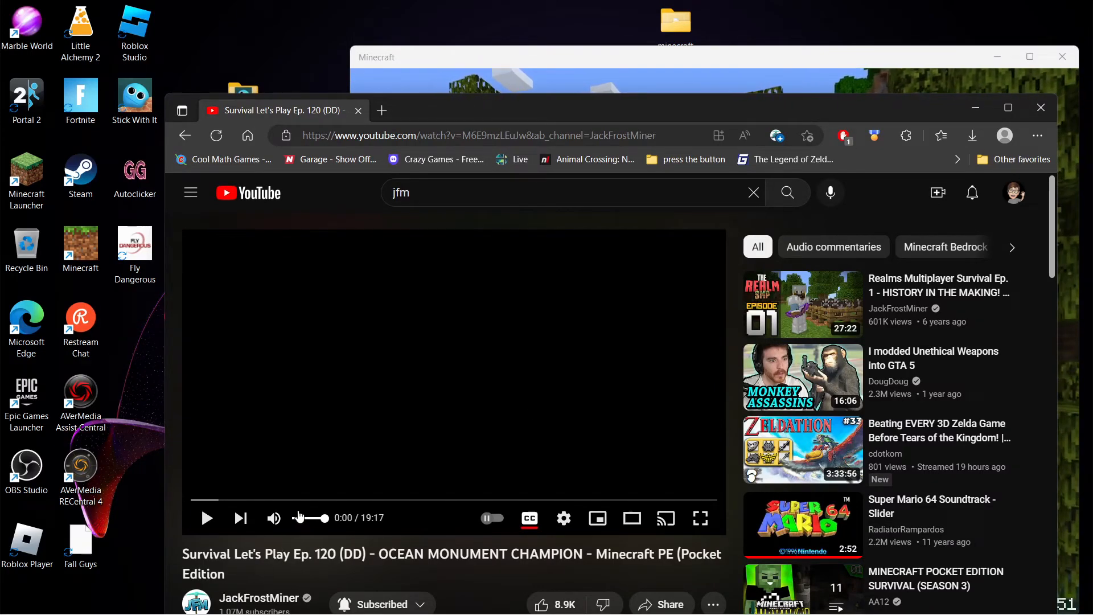
mouse_move(383, 416)
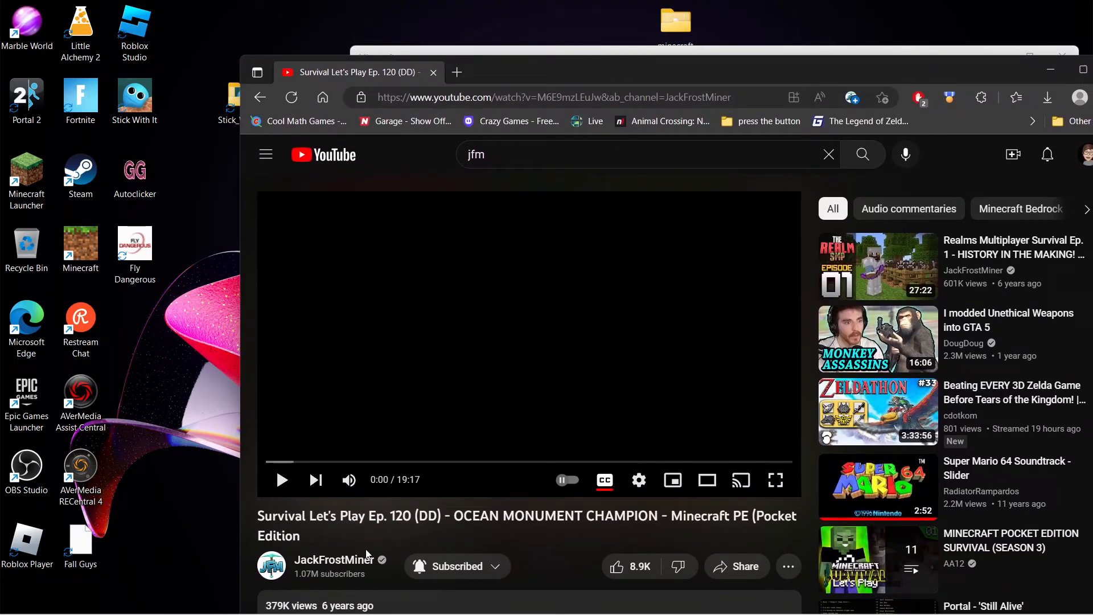
mouse_move(546, 65)
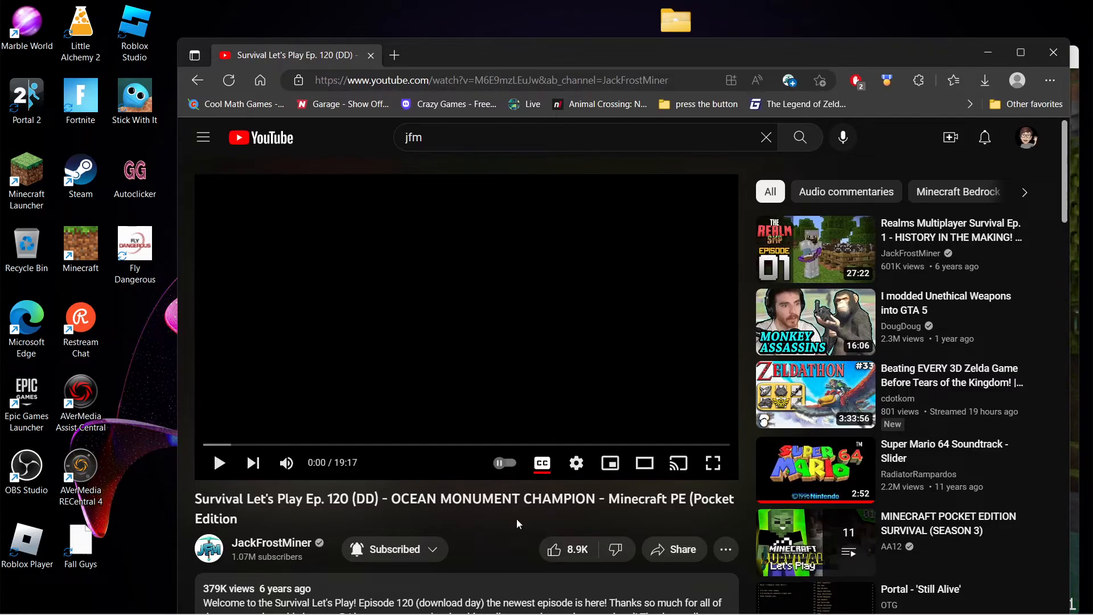
- Scroll the Ep. 120 video page down to the Map Downloads links in the description
scroll("down", 3)
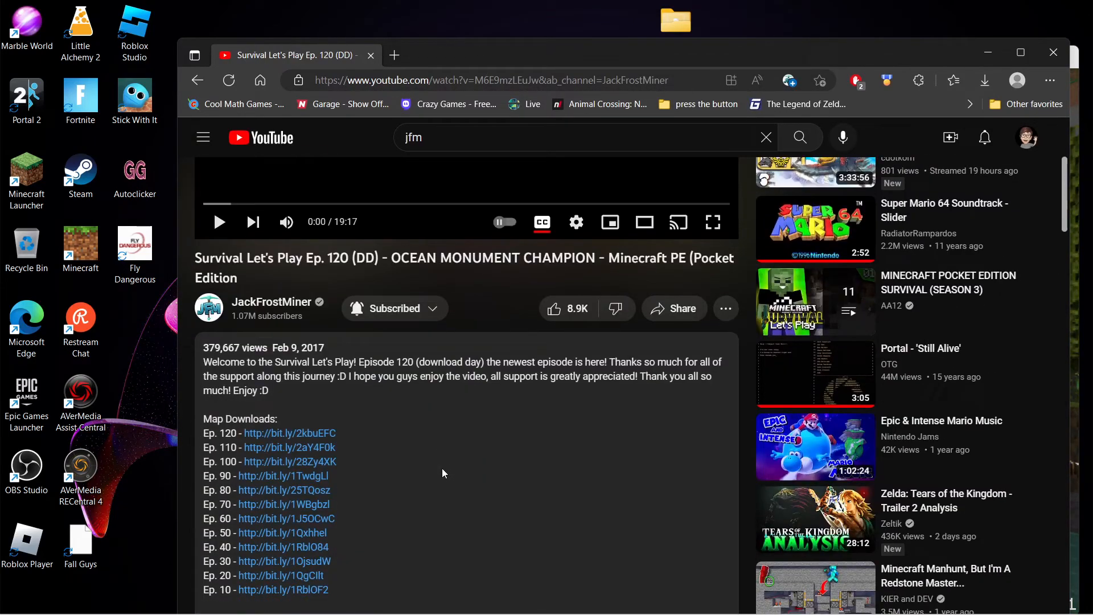
scroll("down", 3)
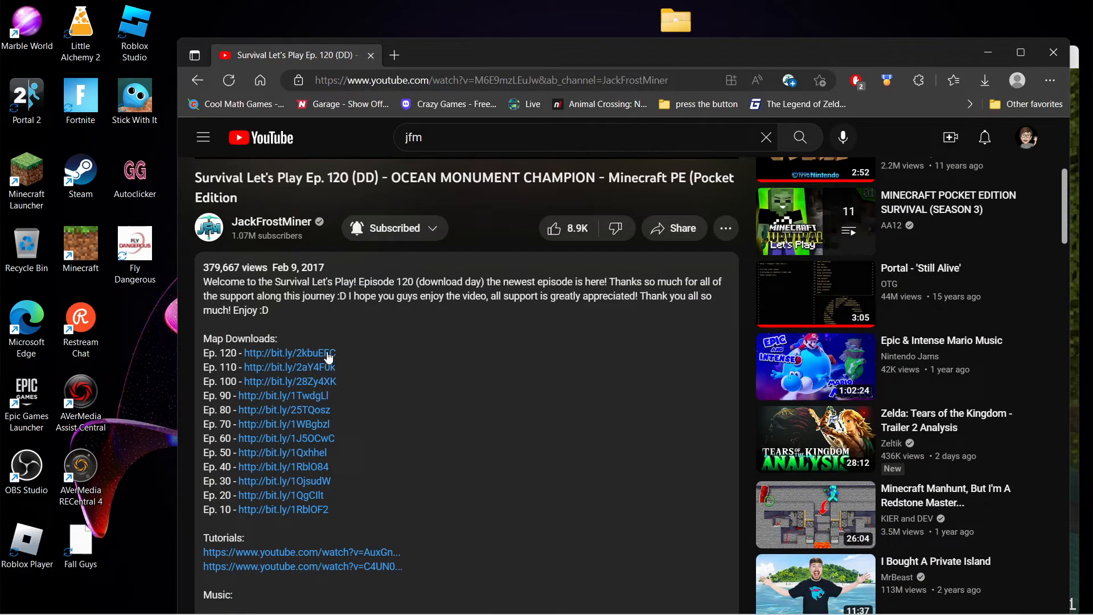
- Download JFM's Adventure Ep. 120.zip from MediaFire and close the browser once finished
left_click(289, 353)
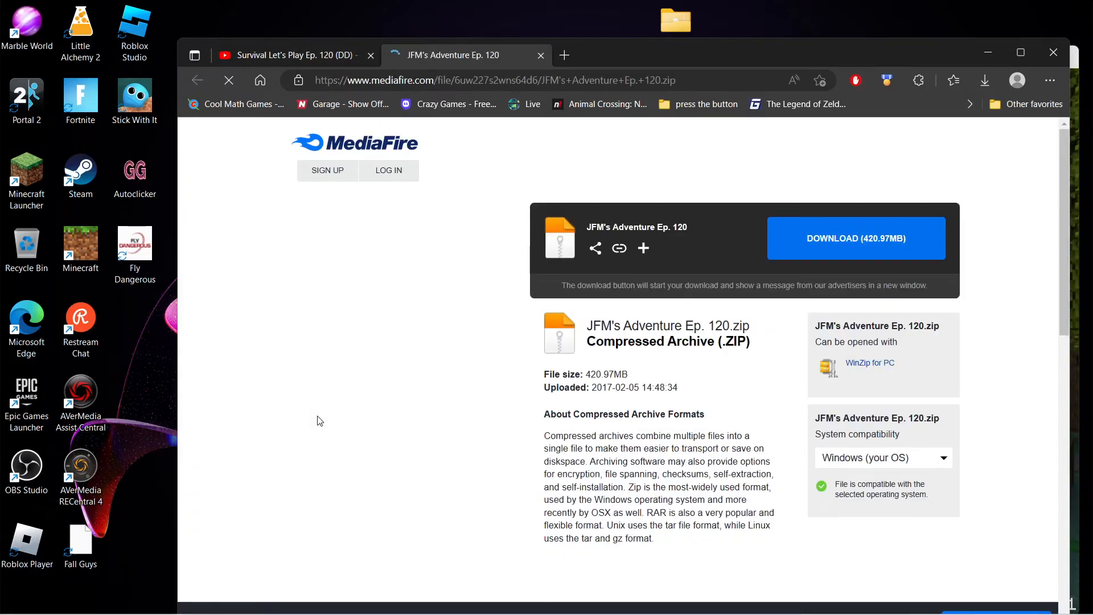
left_click(855, 238)
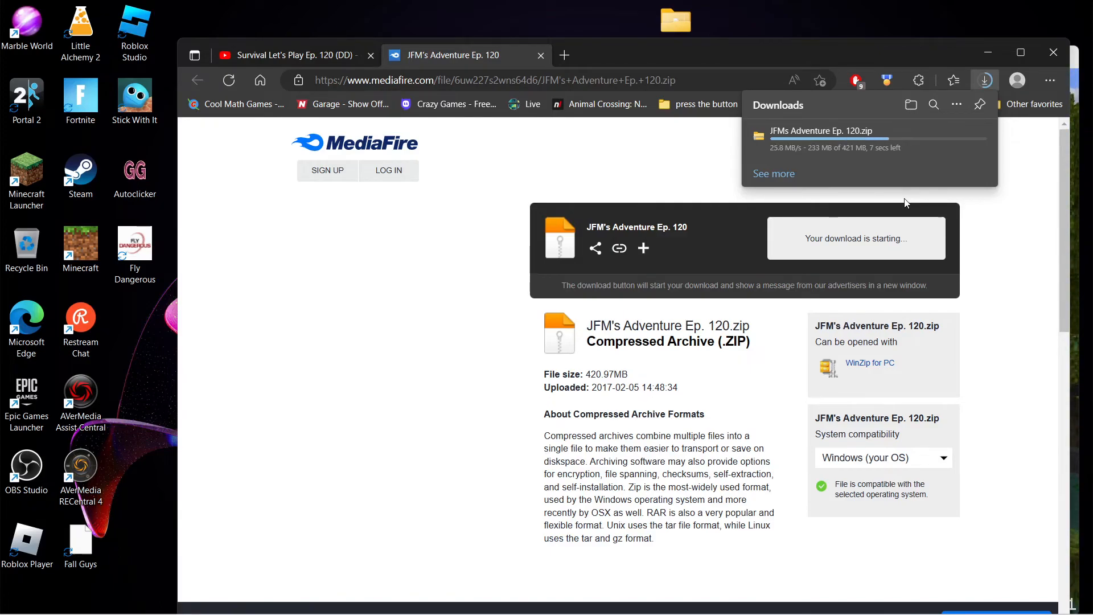
mouse_move(889, 75)
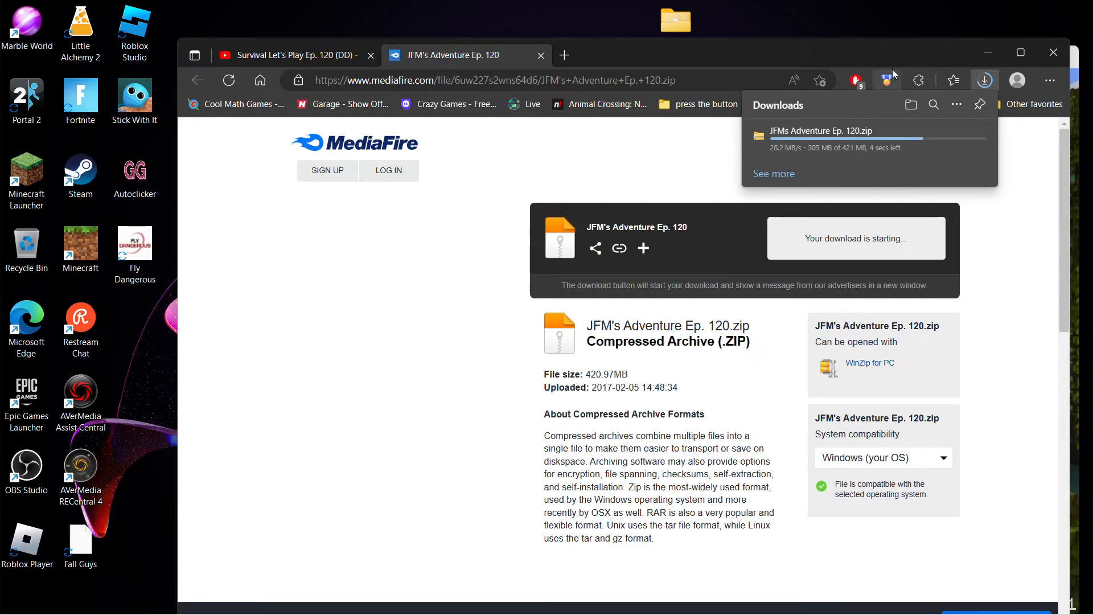
mouse_move(923, 58)
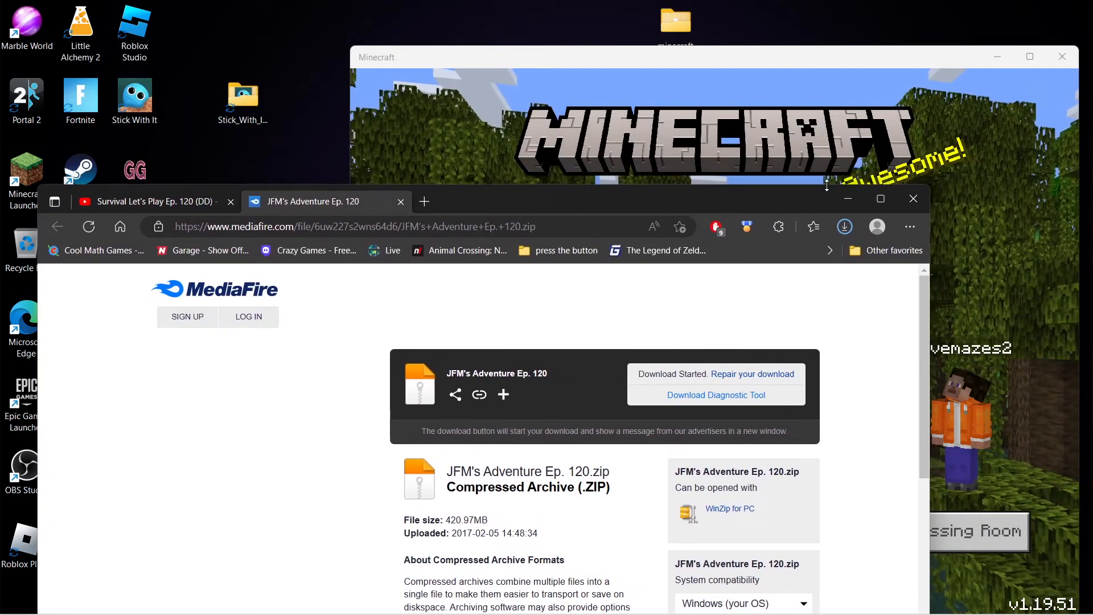
left_click(912, 198)
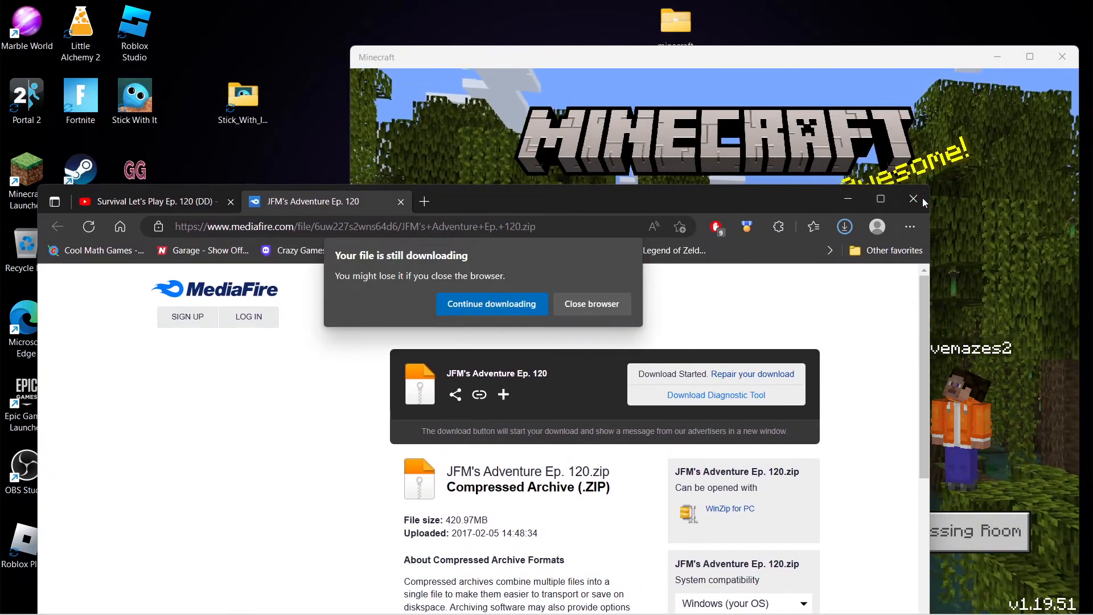
mouse_move(492, 303)
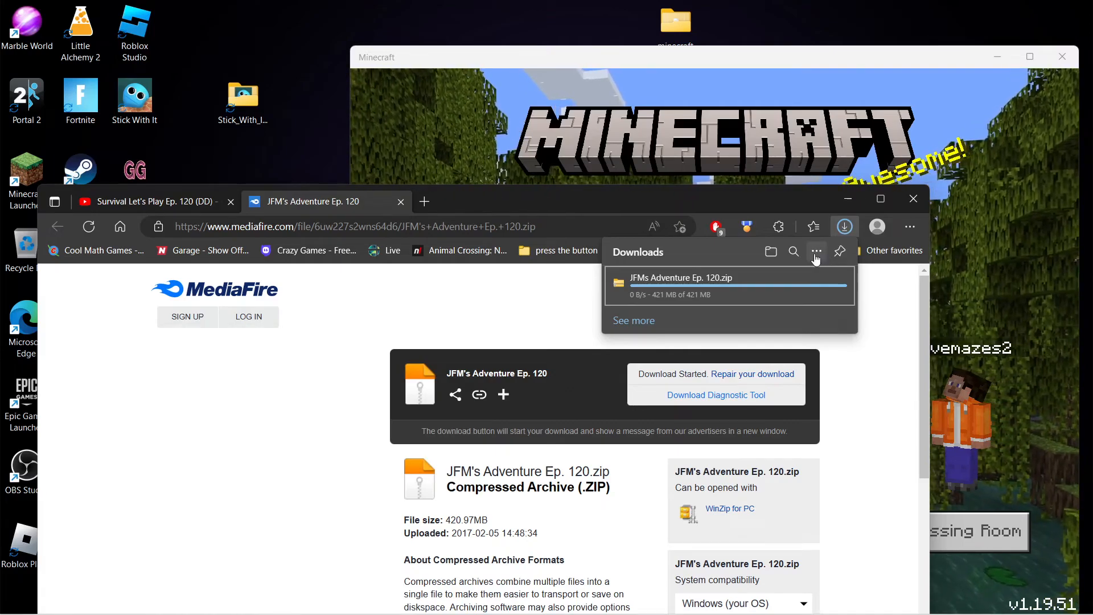
mouse_move(787, 416)
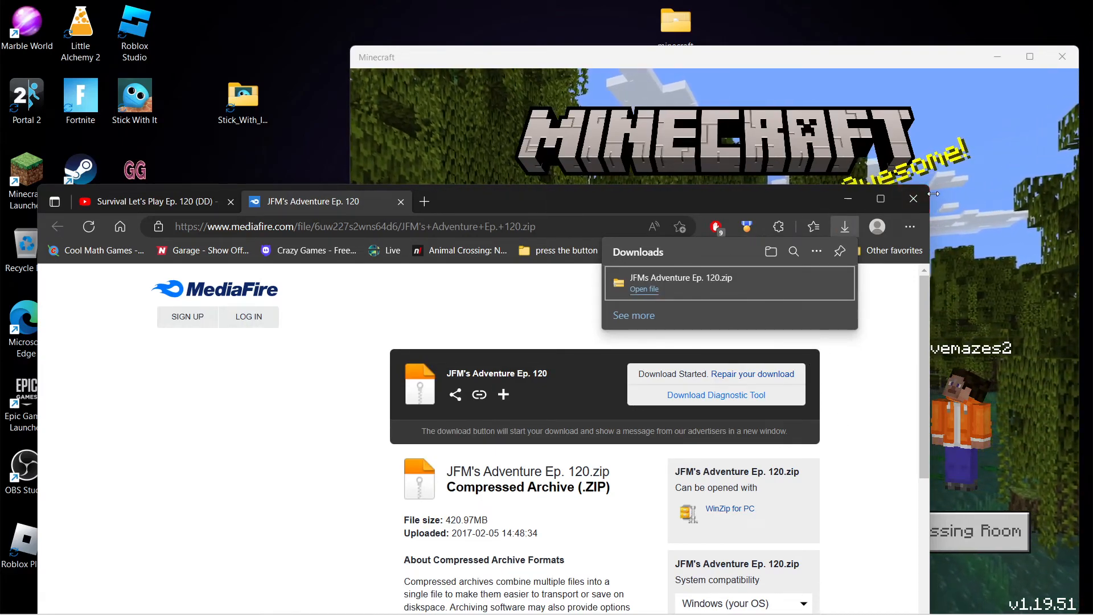
left_click(912, 198)
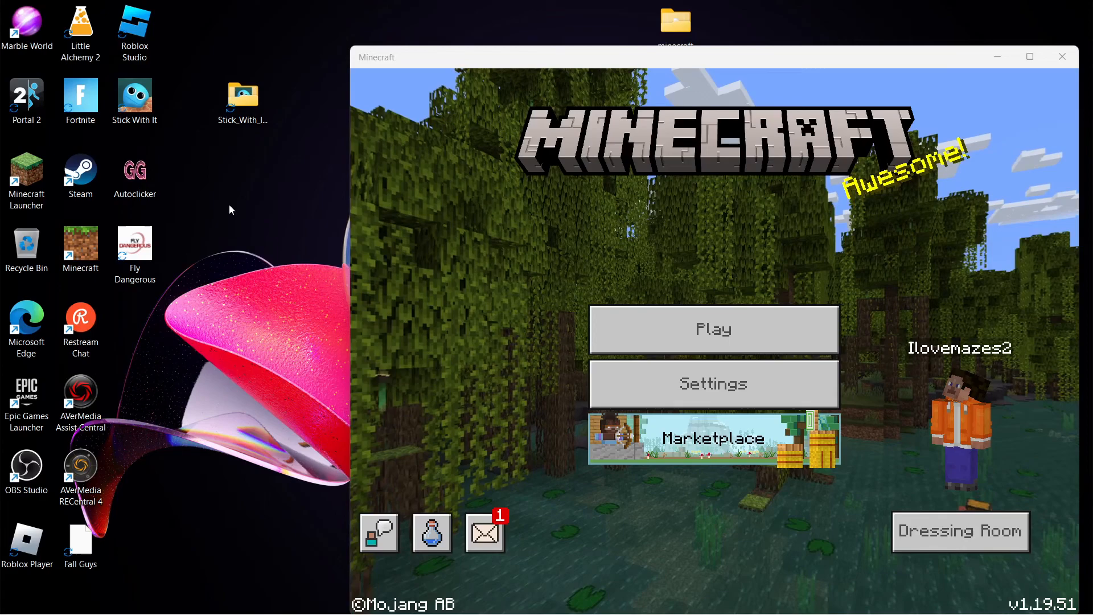
- Open the Microsoft.MinecraftUWP_8wekyb3d8bbwe package folder through Windows Run
key("Win+r")
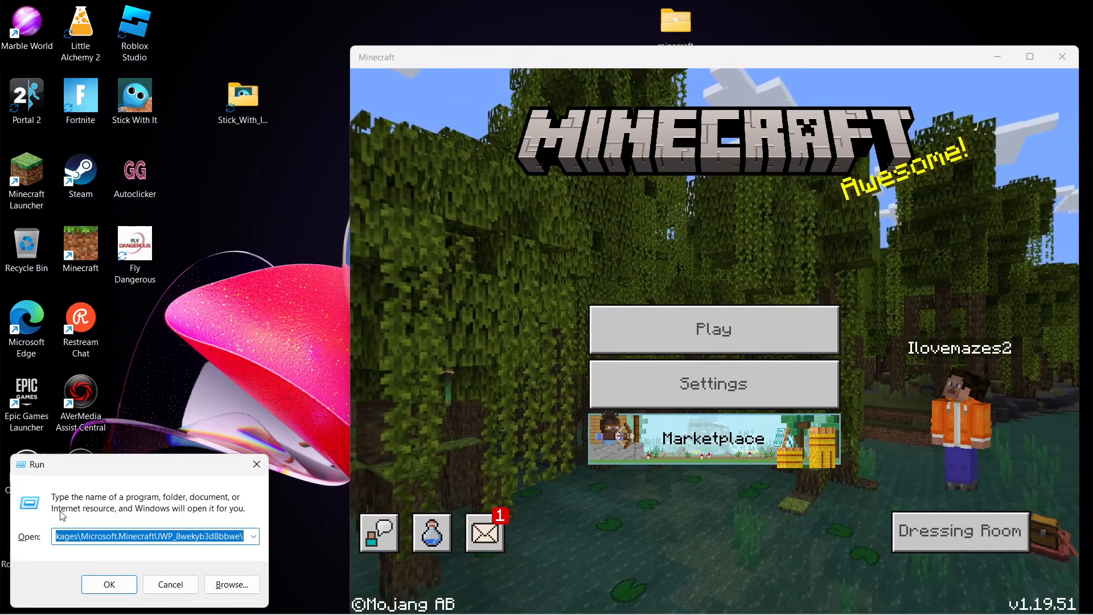
left_click(109, 584)
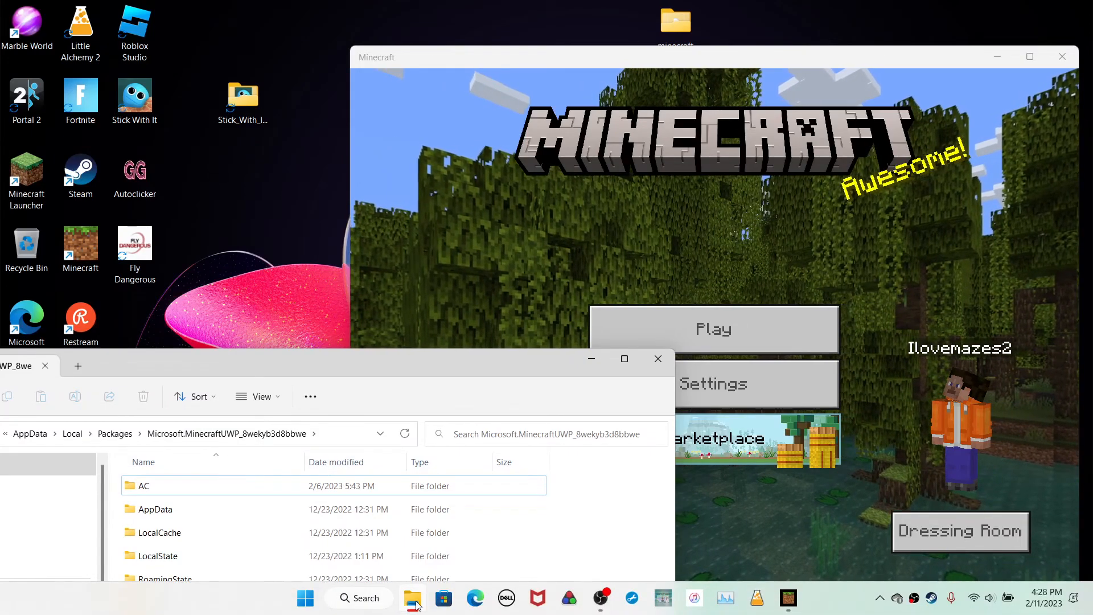
- Open the downloaded JFM's Adventure Ep. 120 archive from Downloads beside the package folder
left_click(78, 366)
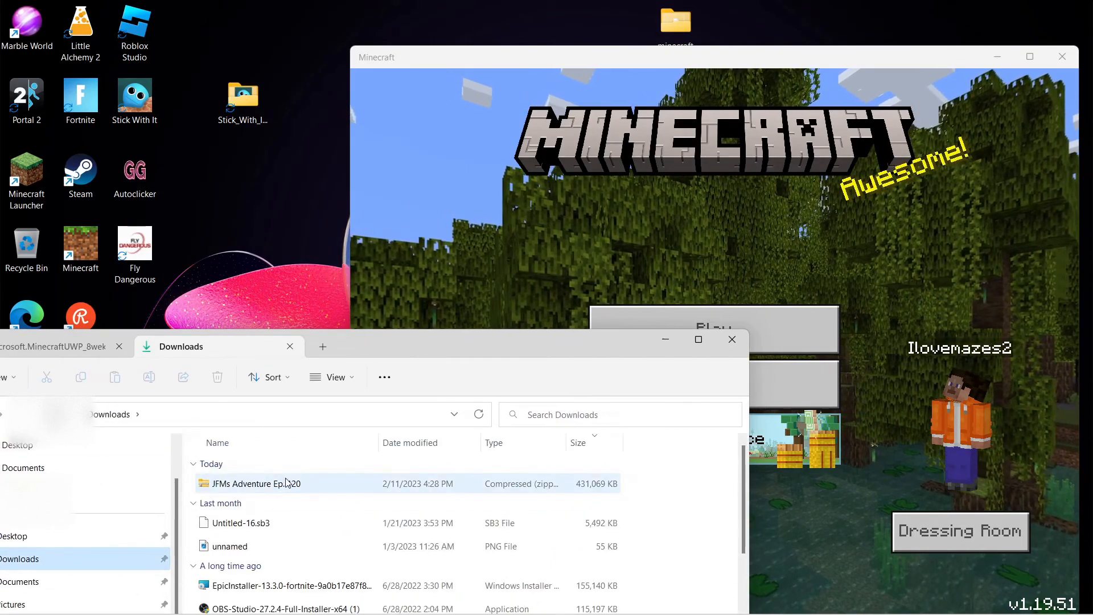
double_click(255, 483)
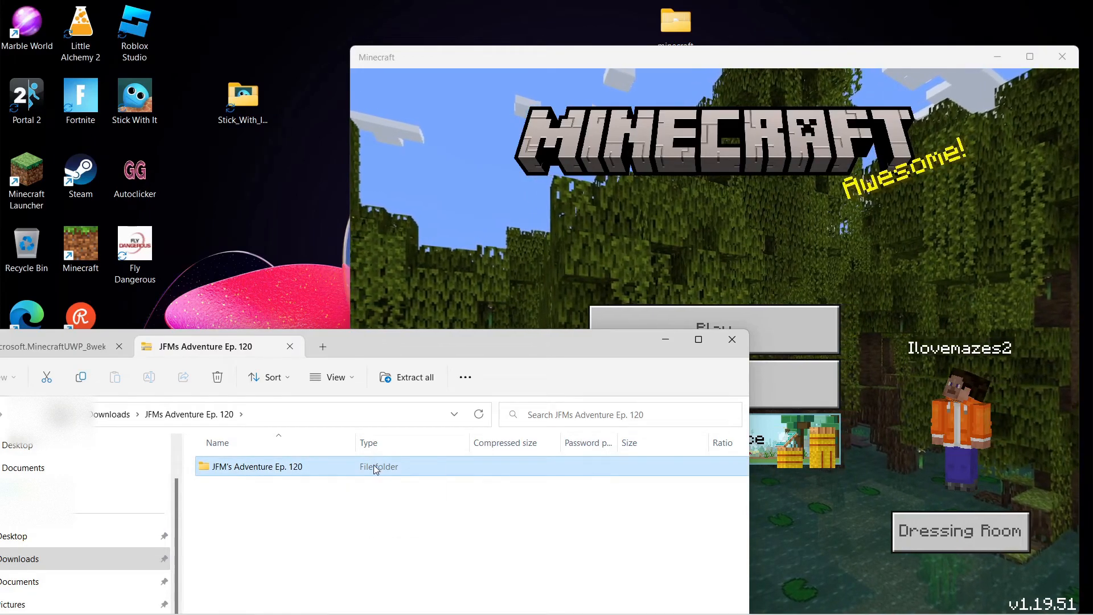
left_click(56, 346)
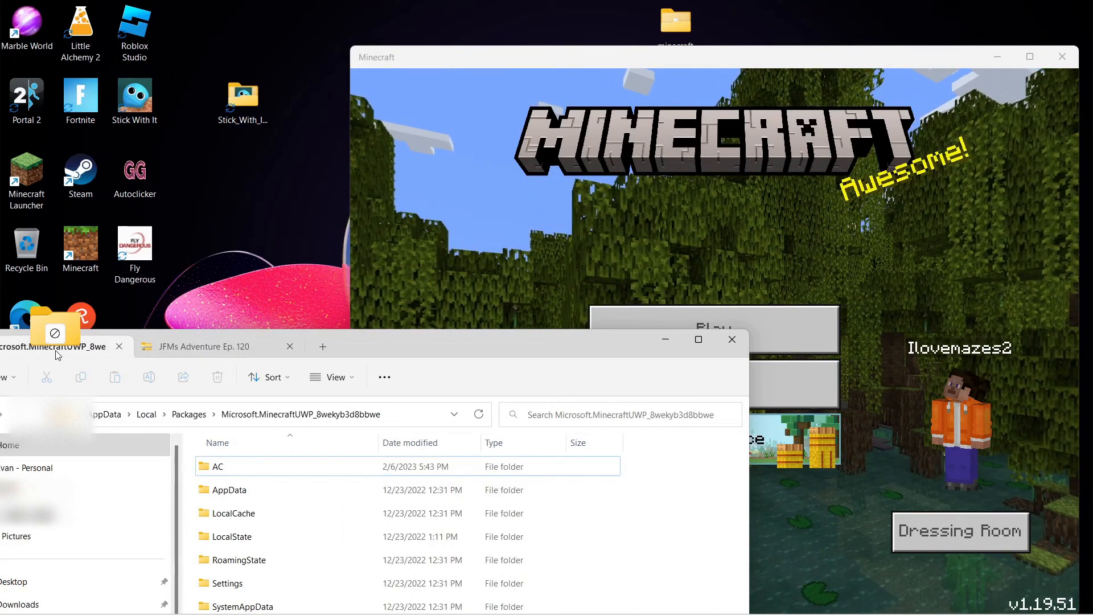
left_click(202, 346)
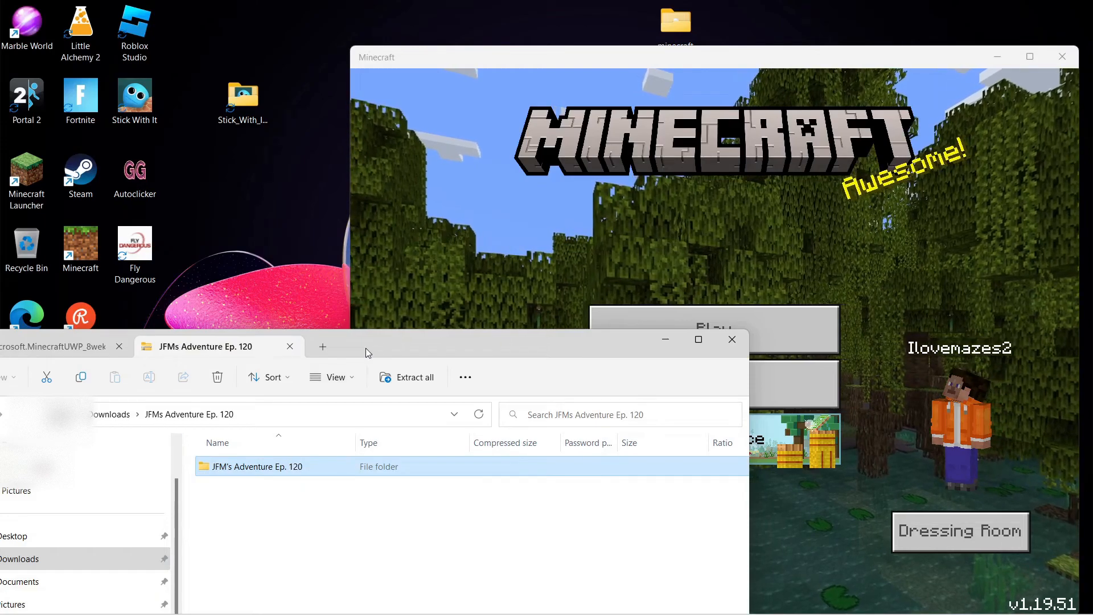
left_click(56, 347)
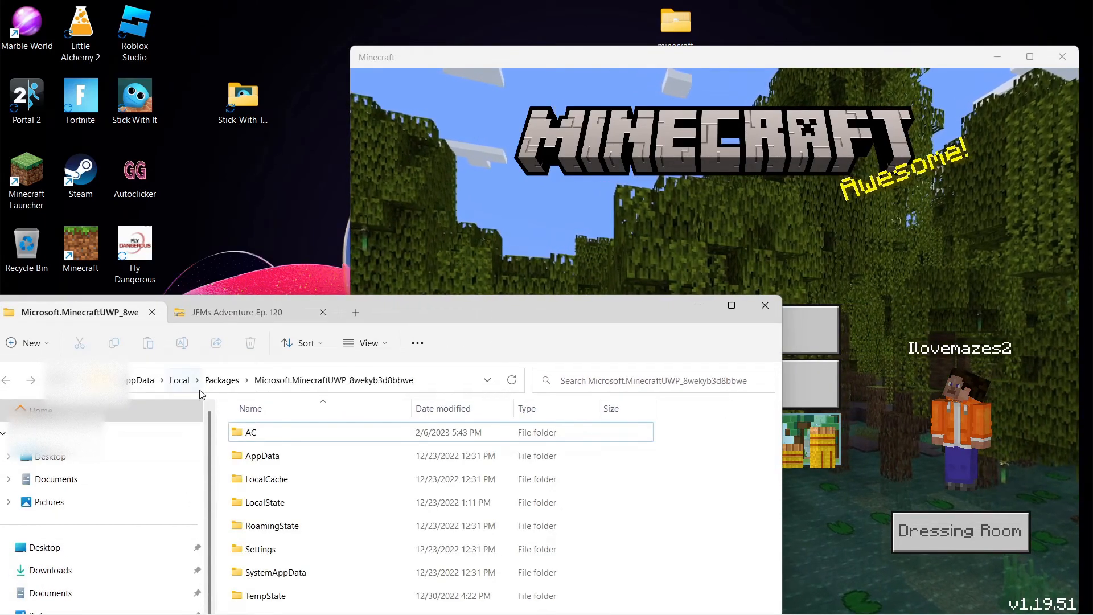
- Navigate to LocalState > games > com.mojang > minecraftWorlds and copy the world in
left_click(267, 501)
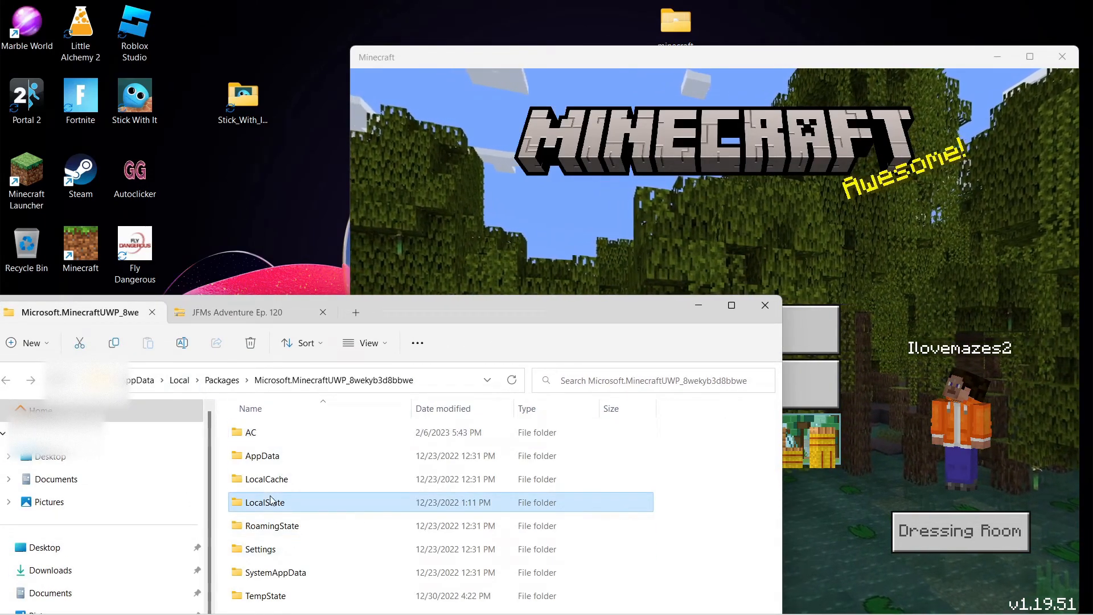
double_click(264, 502)
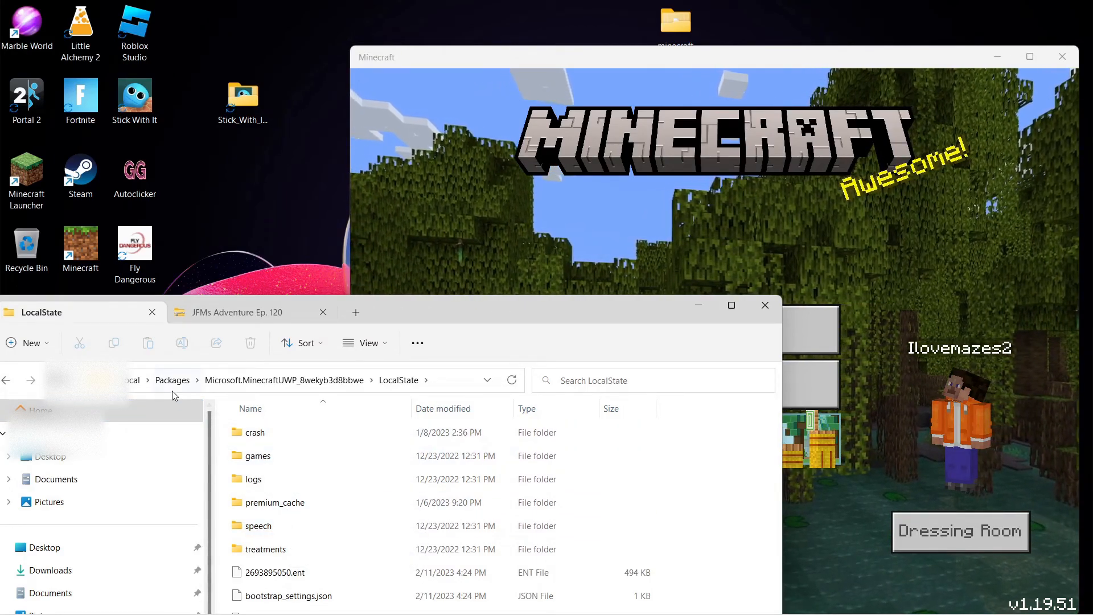
left_click(276, 526)
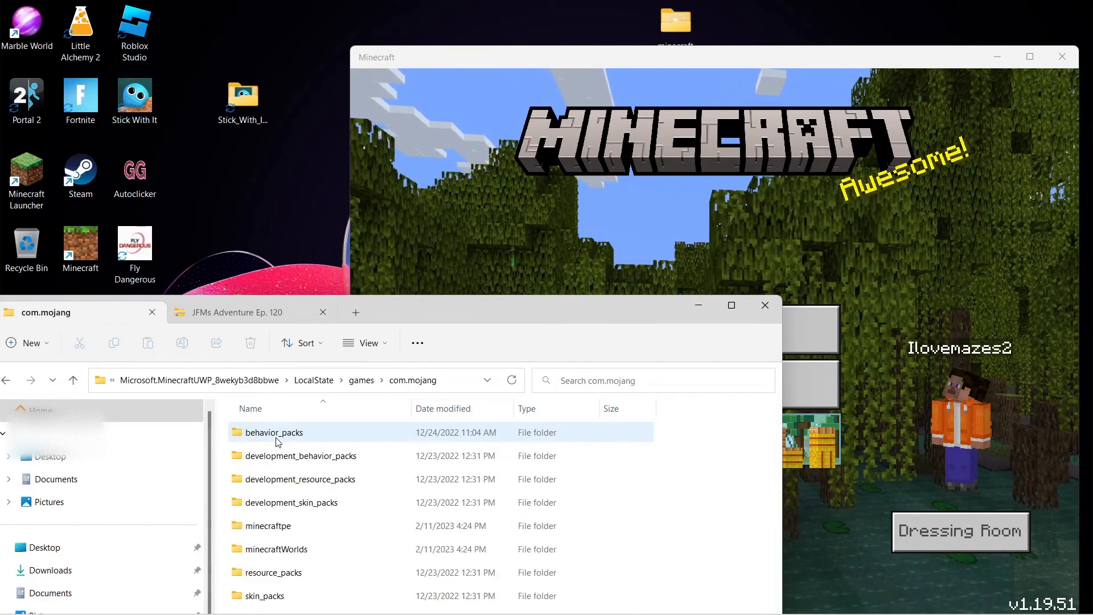
left_click(276, 548)
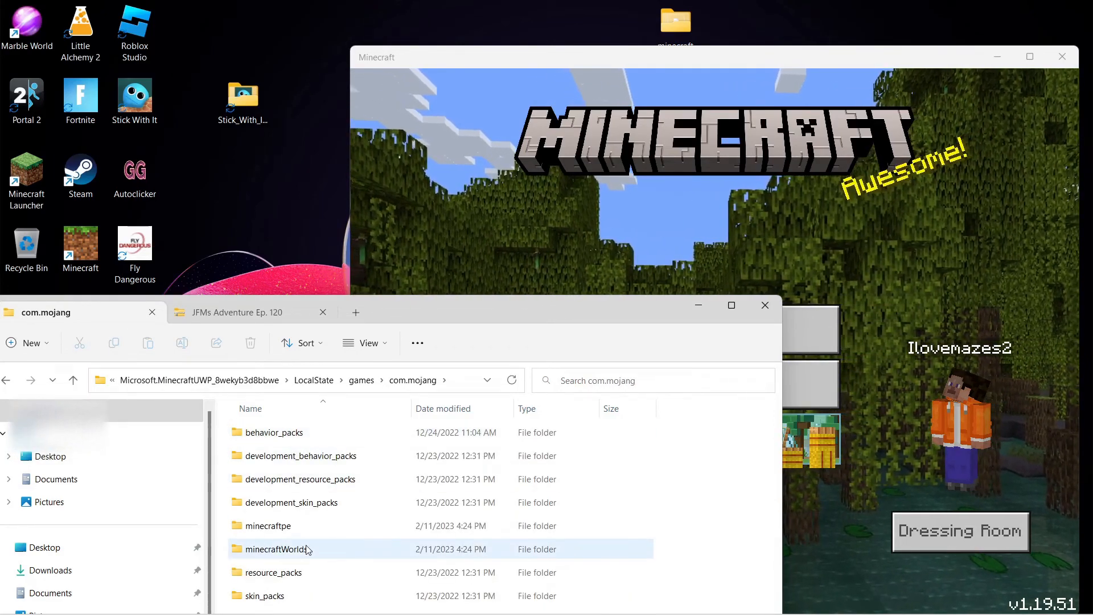
double_click(282, 548)
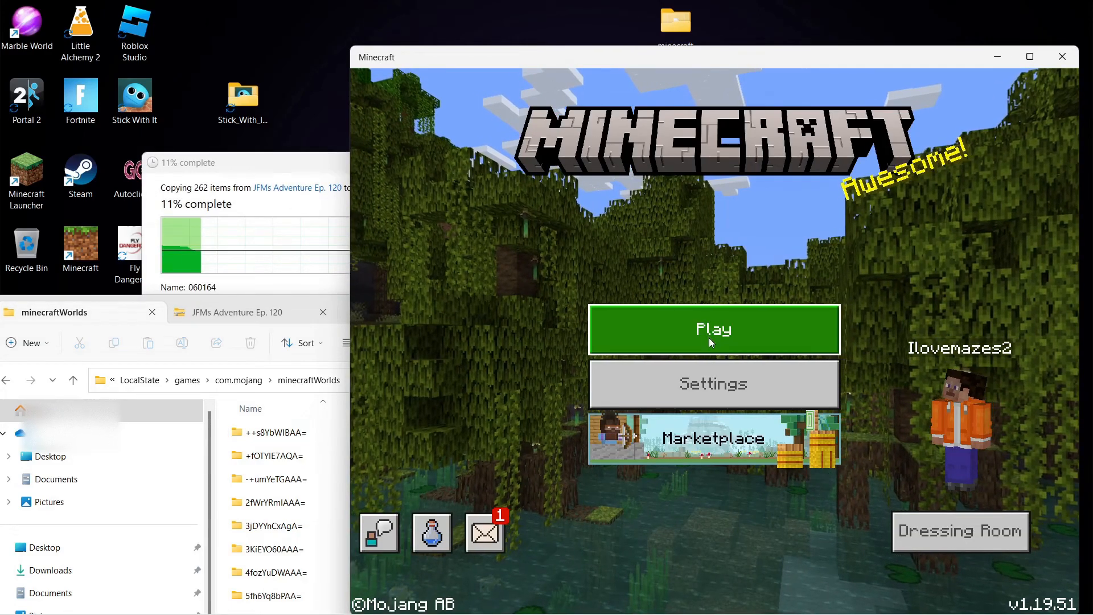
- Browse the 84 saved worlds in the Worlds tab, then close Minecraft
left_click(712, 329)
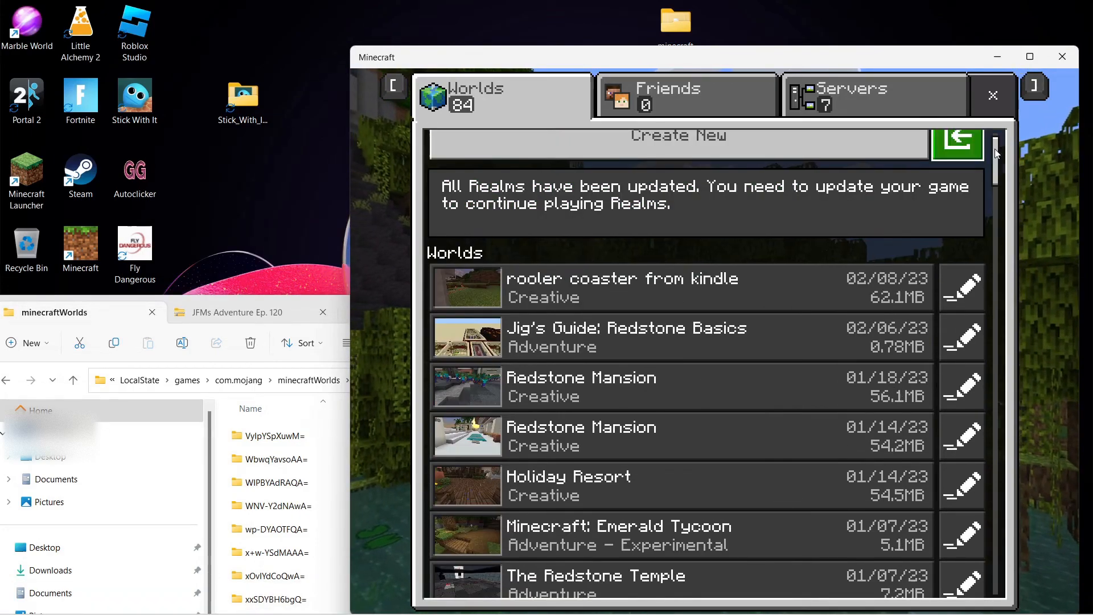
scroll("down", 3)
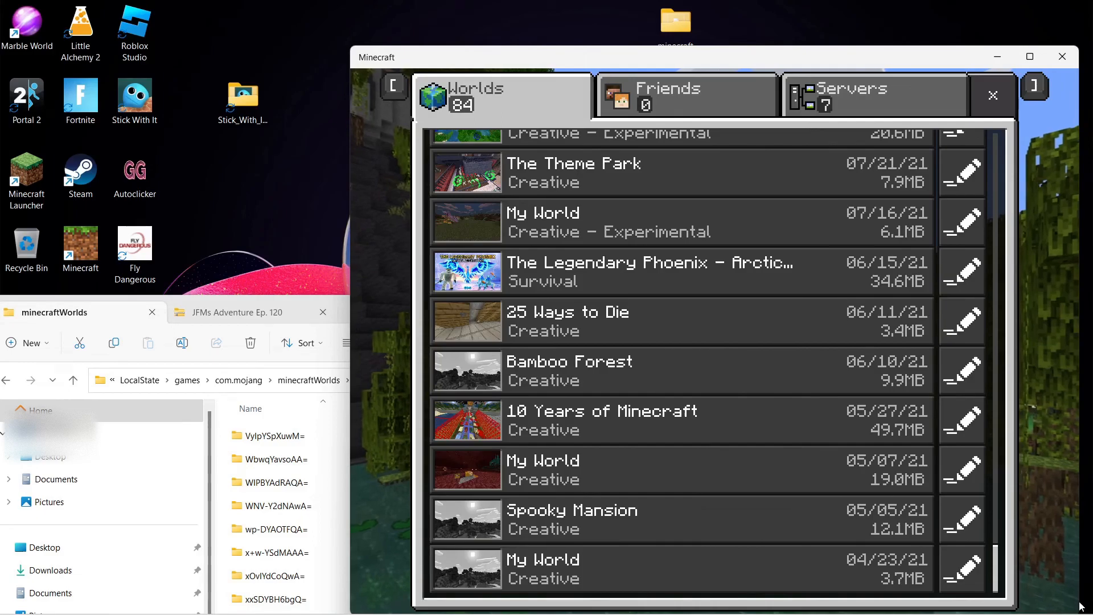
mouse_move(1061, 57)
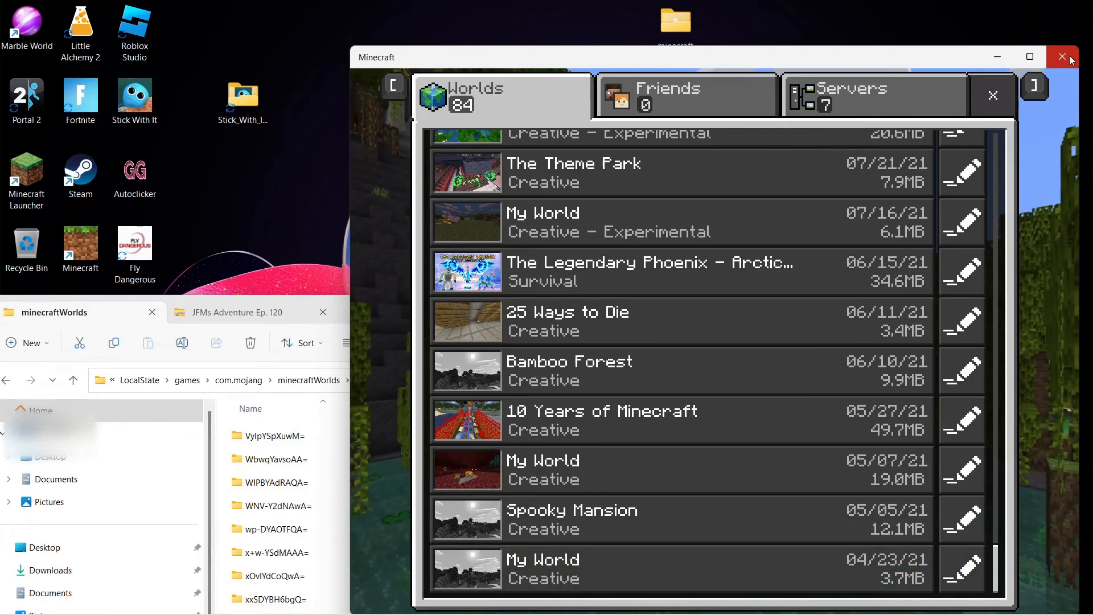
left_click(1062, 57)
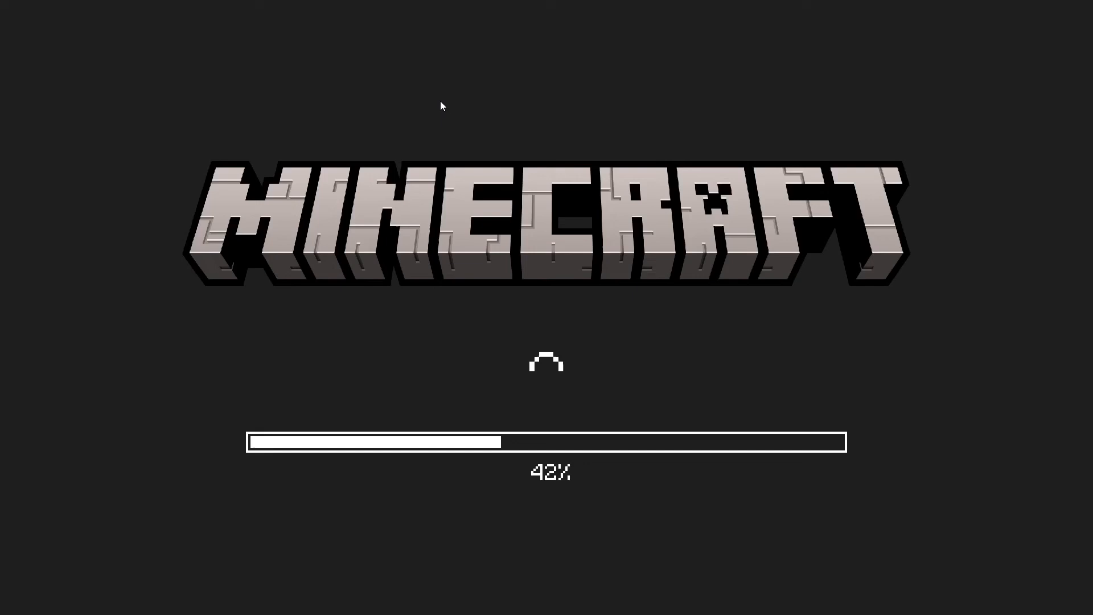
mouse_move(519, 454)
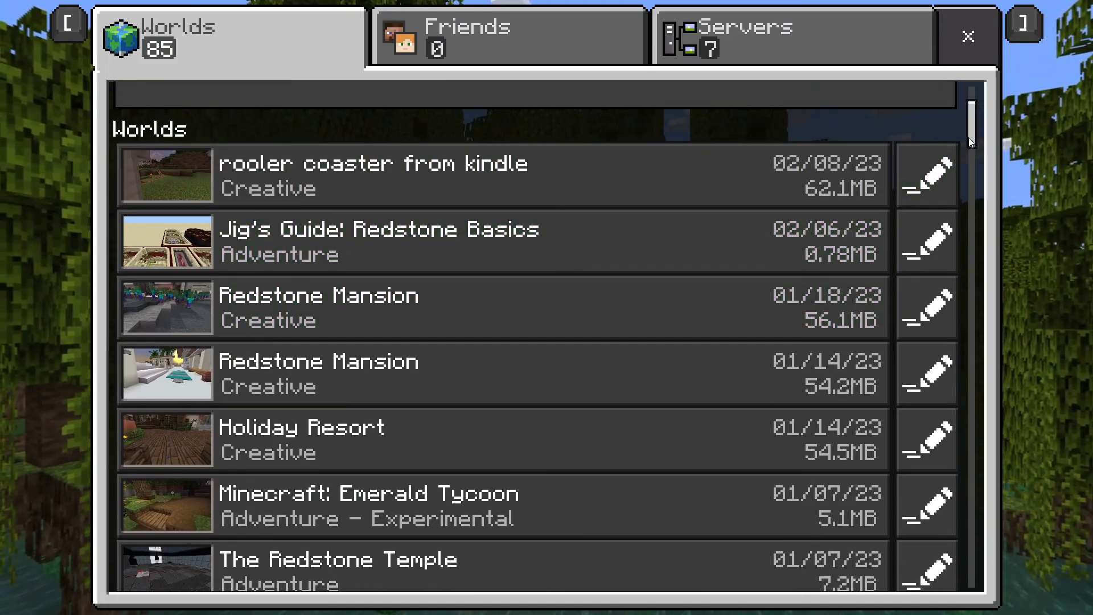
- Choose Update and play with a backup copy kept, then pause once loaded
scroll("down", 3)
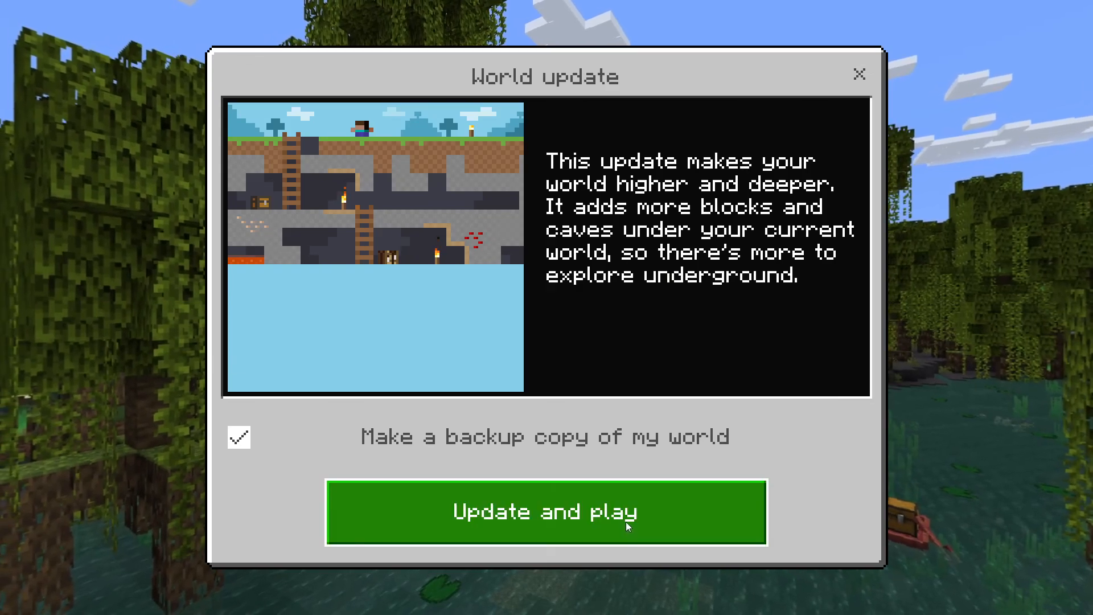
left_click(546, 512)
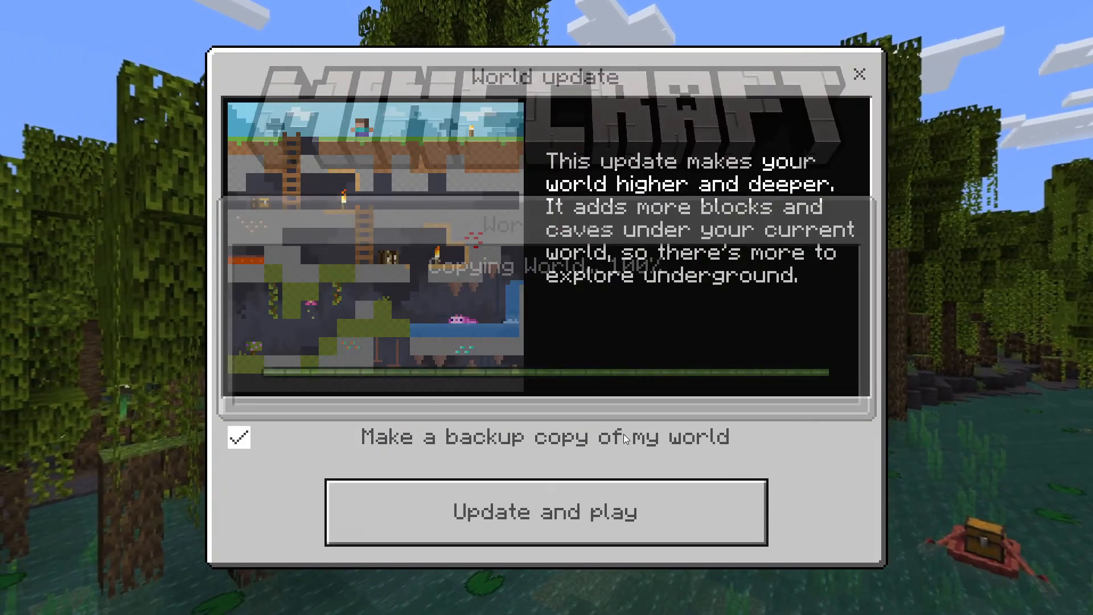
left_click(546, 511)
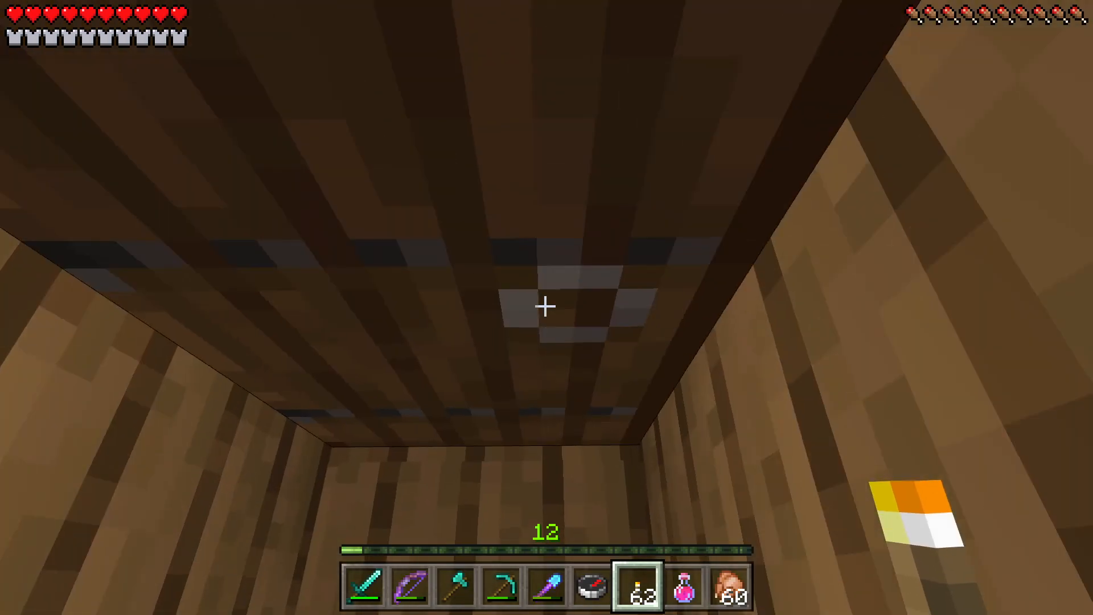
key("Escape")
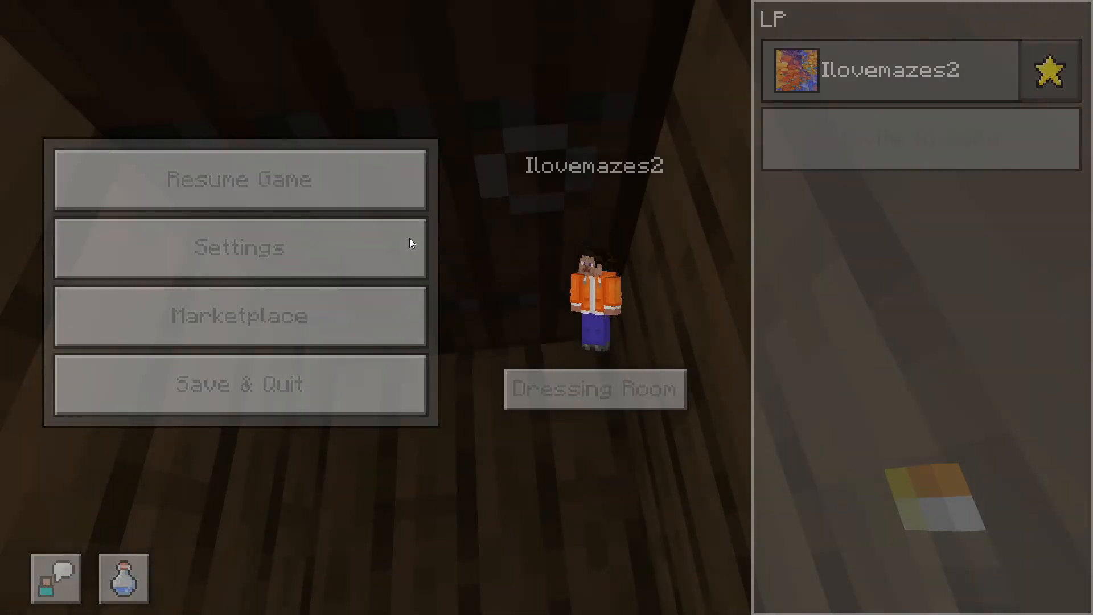
- Check the world's Game Settings: Survival mode on Hard difficulty
left_click(239, 246)
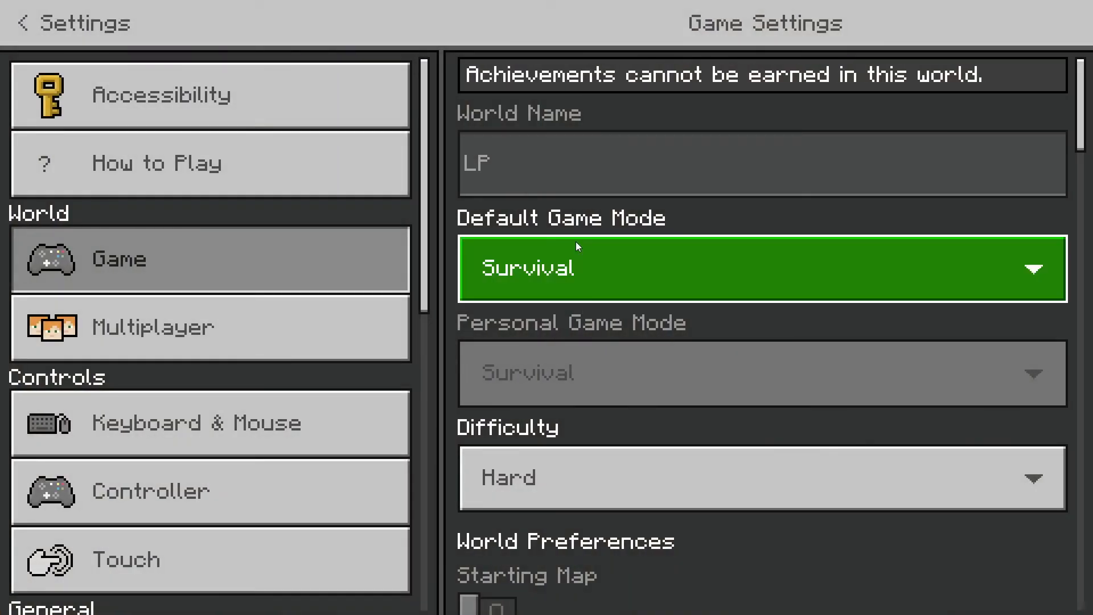
scroll("down", 3)
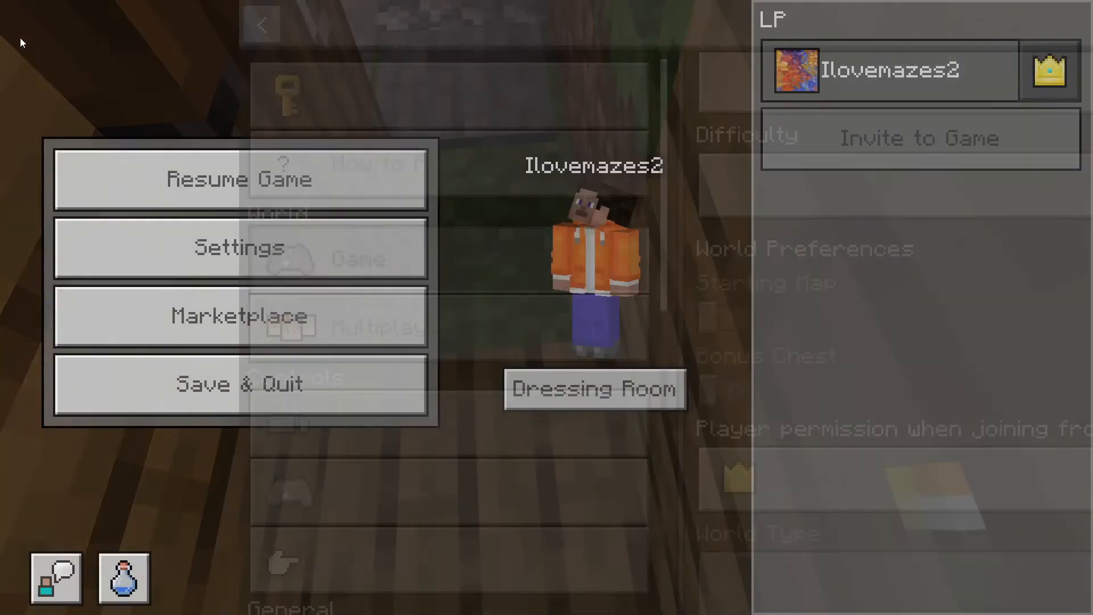
- Resume, explore the wooden village, set Personal Game Mode to Creative, and return
left_click(238, 178)
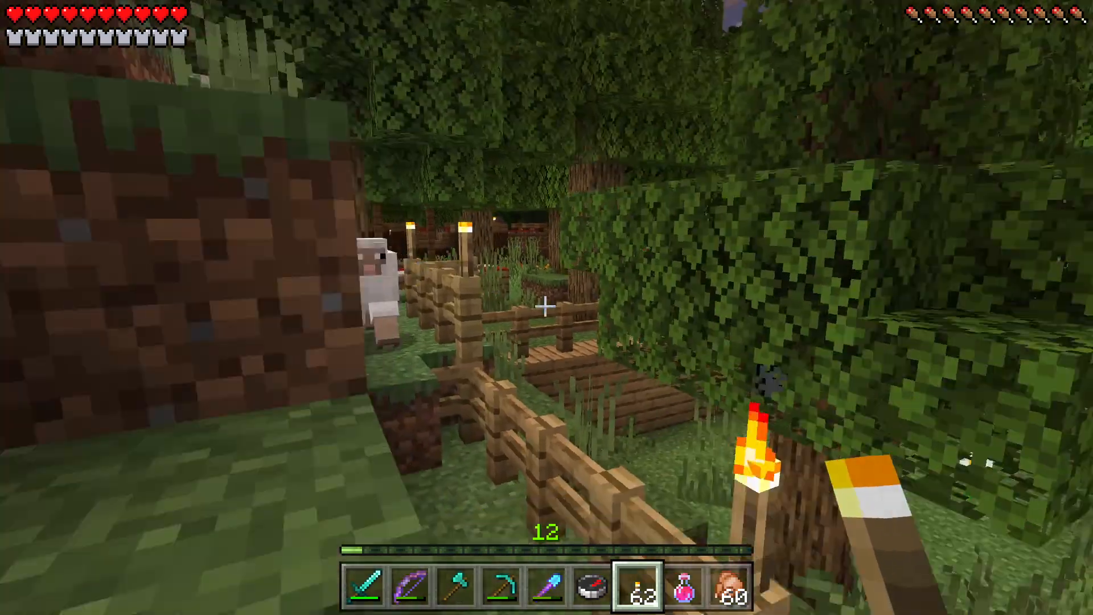
mouse_move(546, 307)
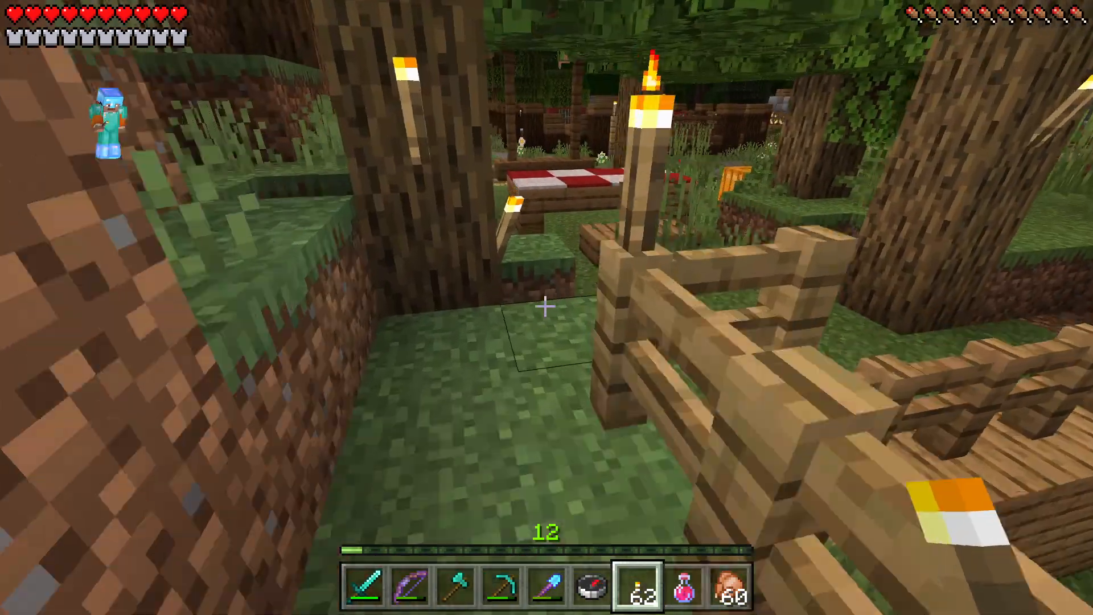
mouse_move(546, 308)
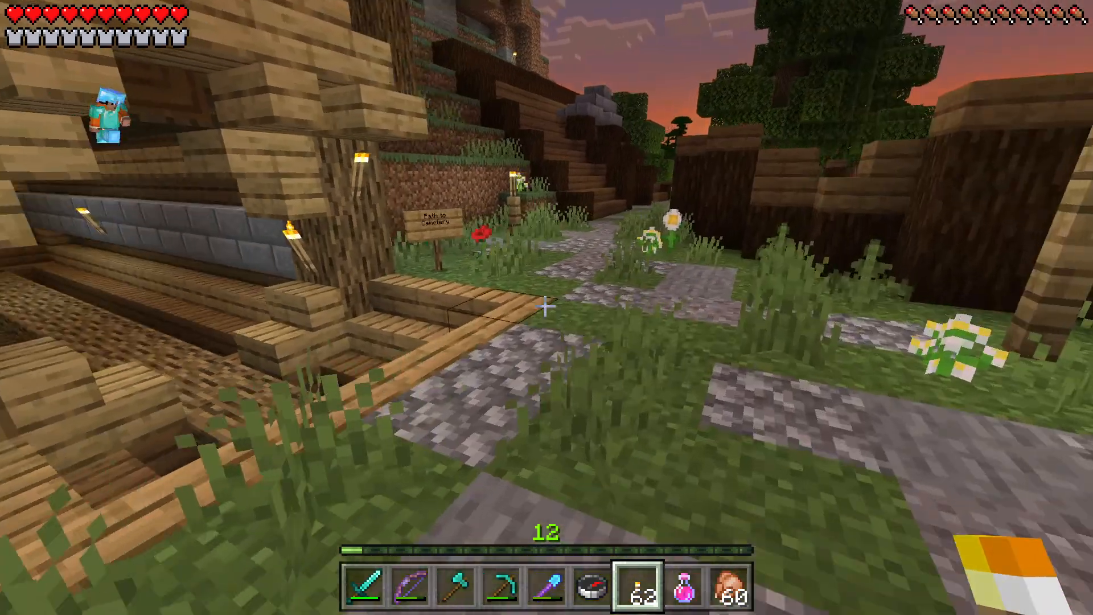
mouse_move(547, 301)
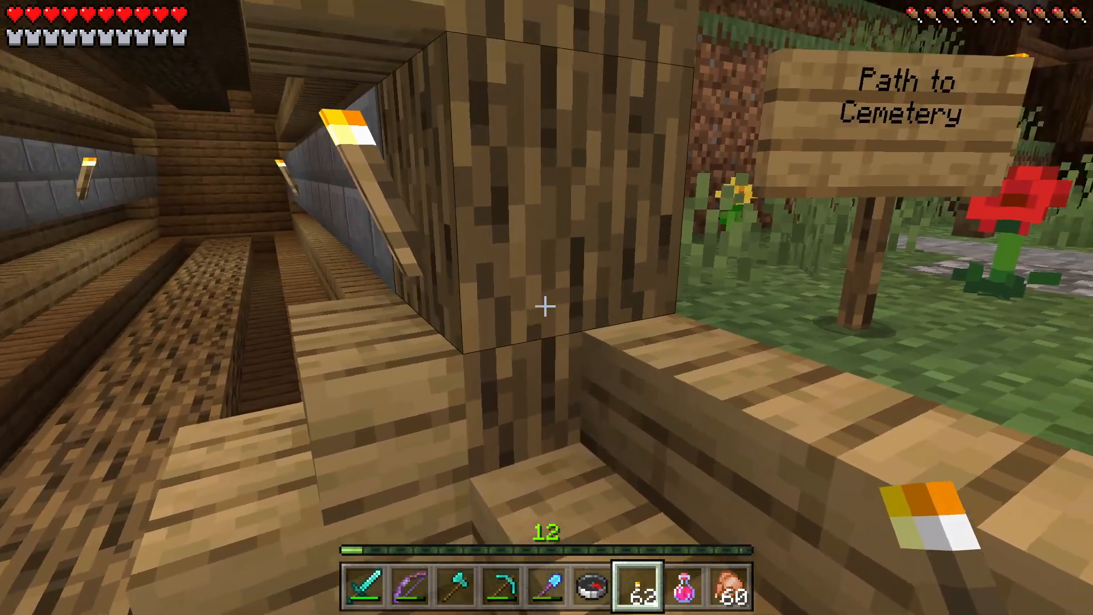
mouse_move(547, 305)
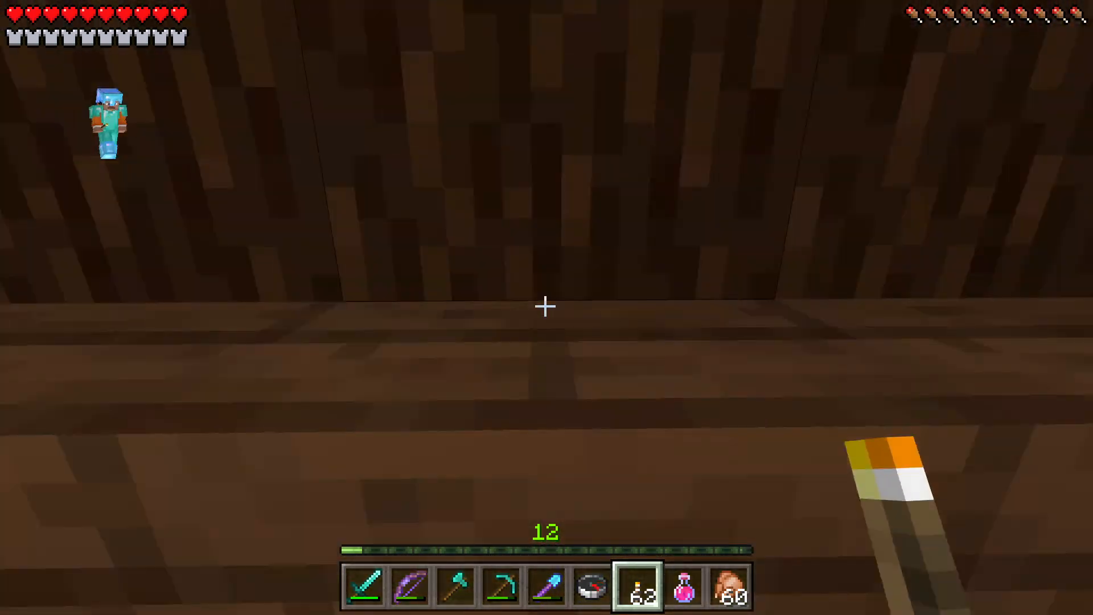
mouse_move(546, 305)
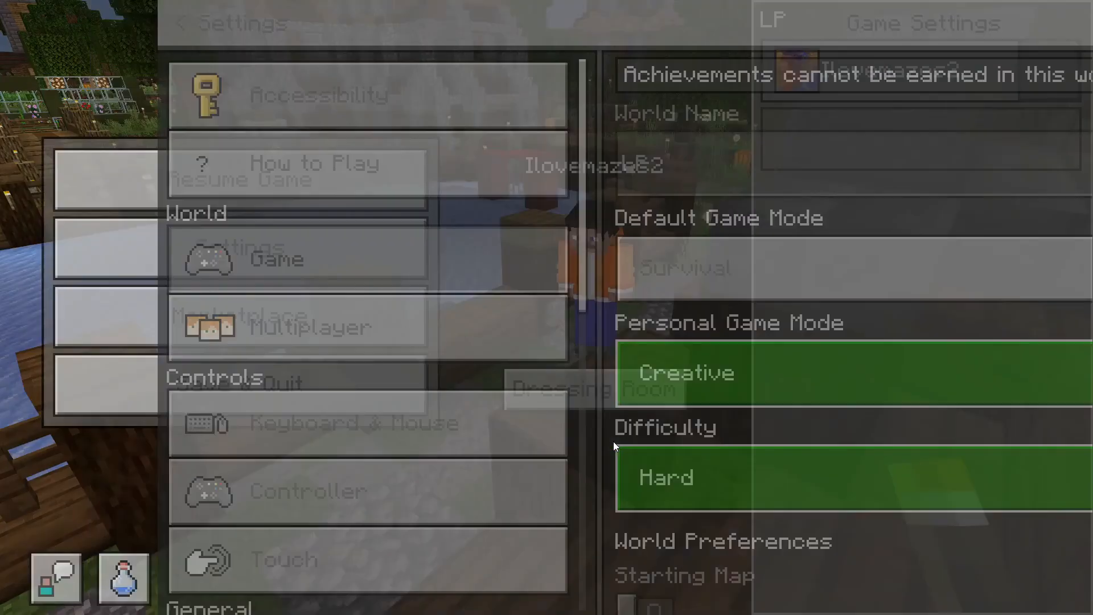
key("Escape")
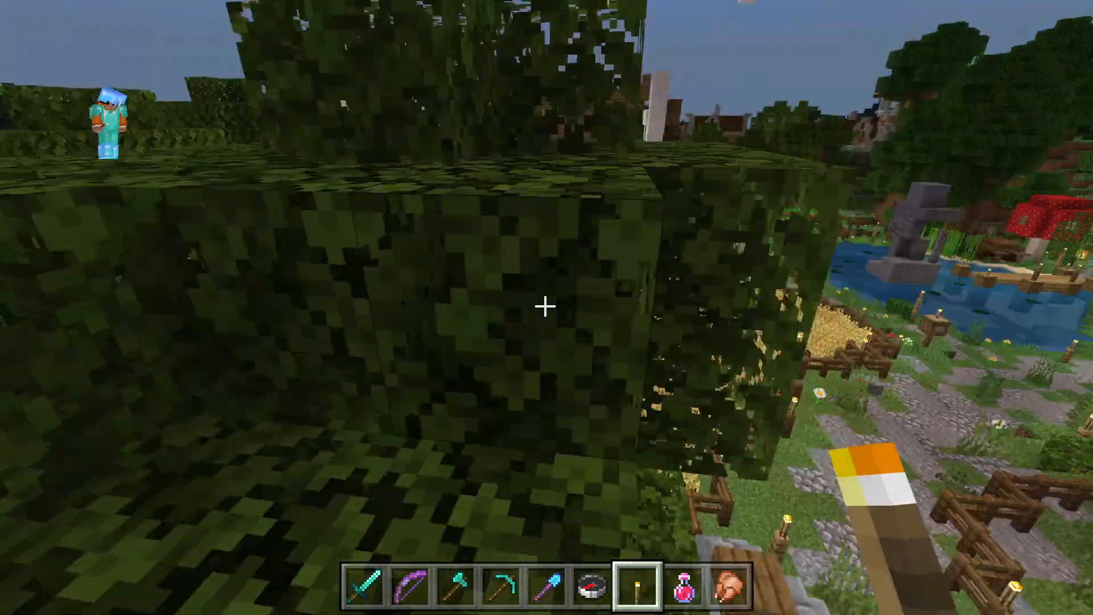
mouse_move(546, 307)
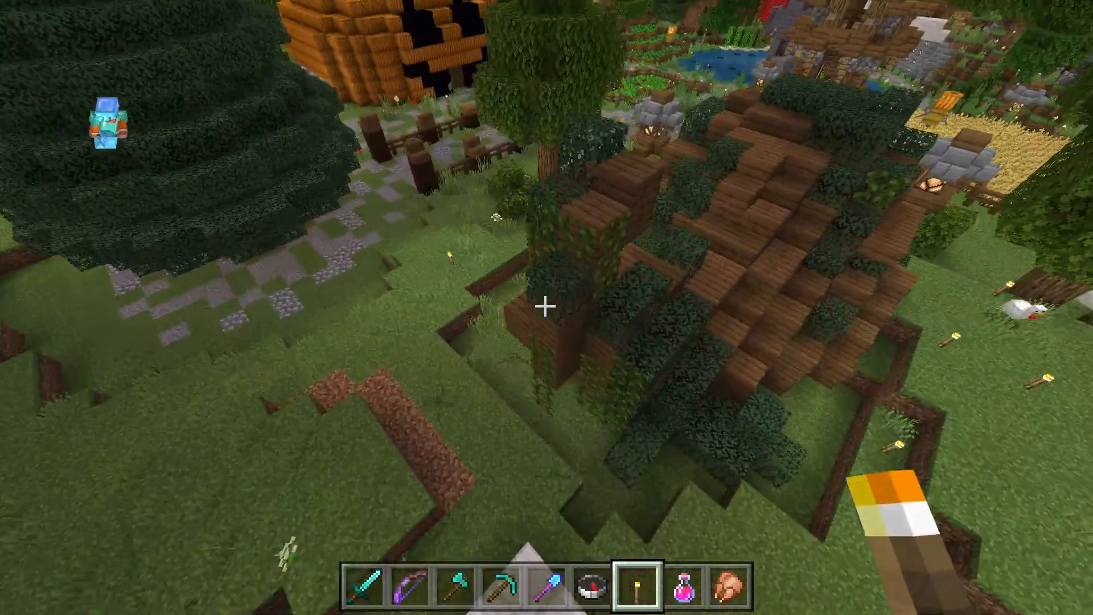
mouse_move(546, 307)
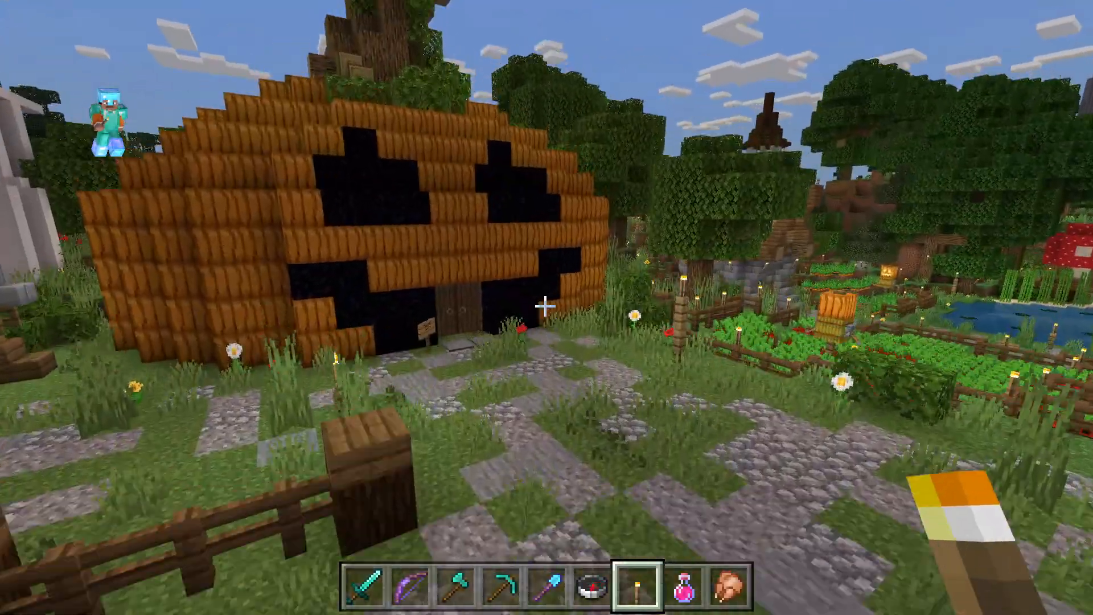
mouse_move(546, 307)
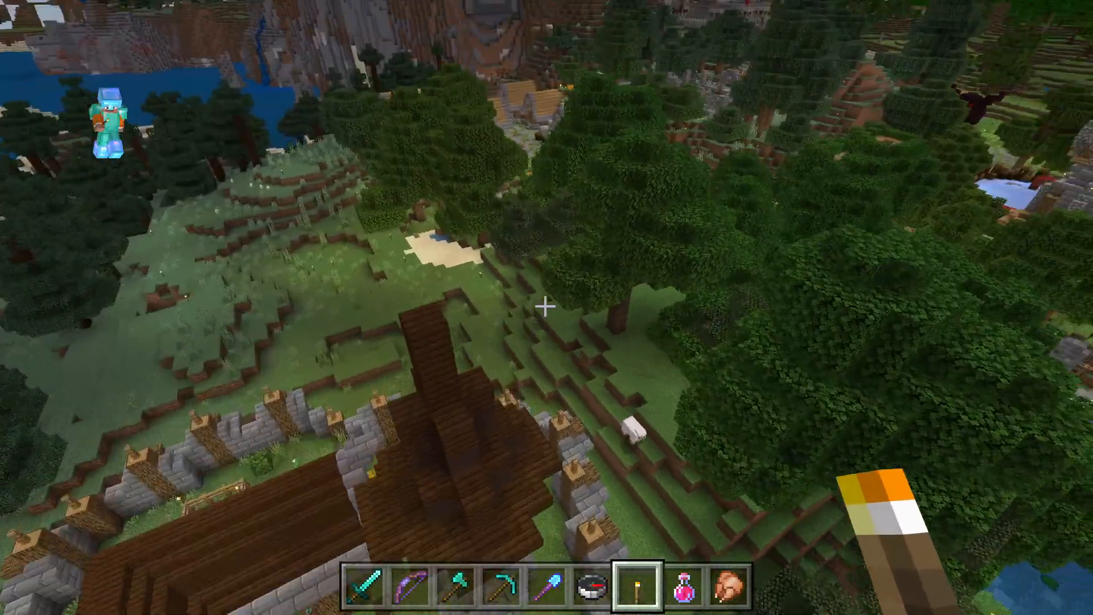
mouse_move(546, 307)
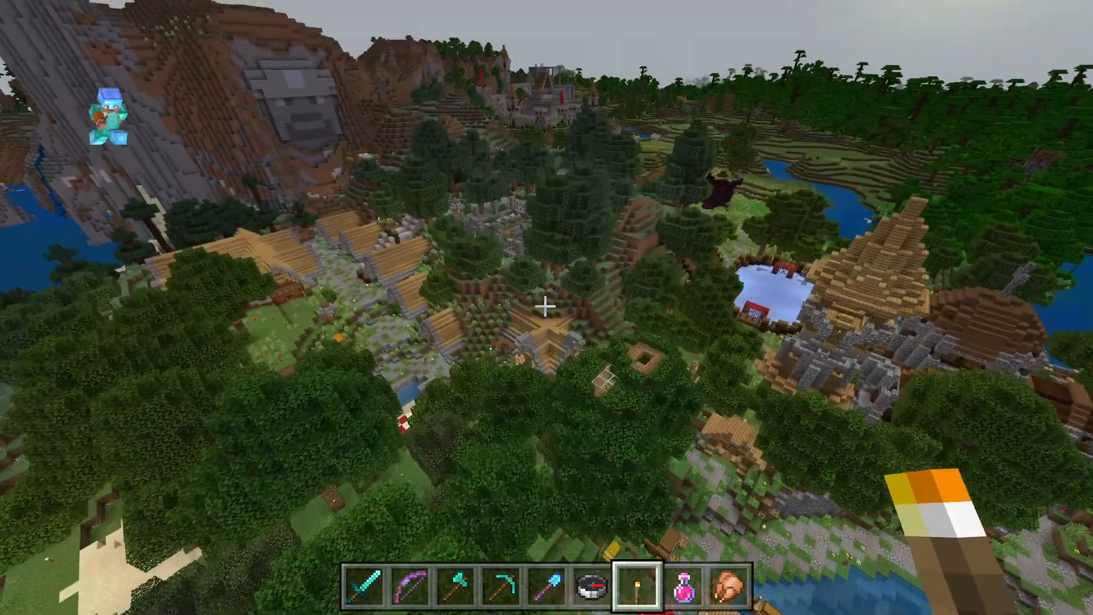
mouse_move(547, 308)
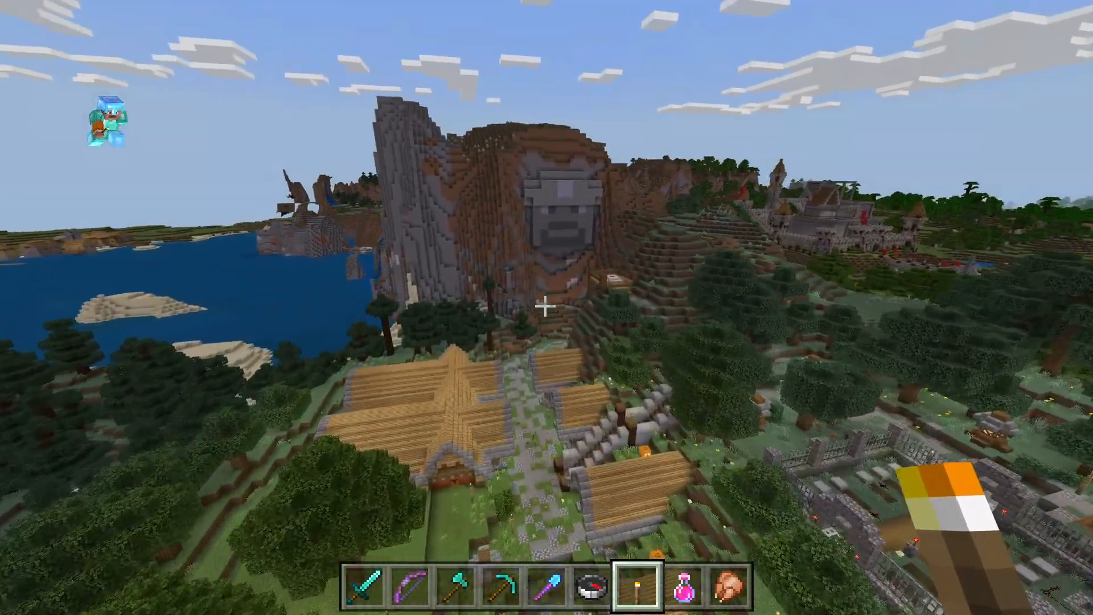
mouse_move(547, 308)
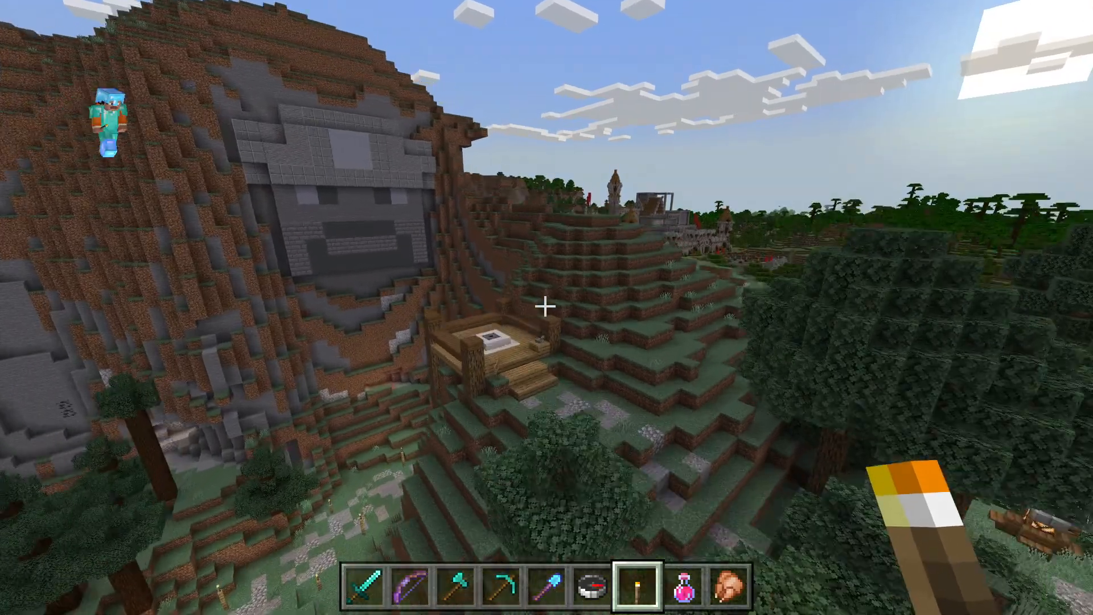
mouse_move(547, 308)
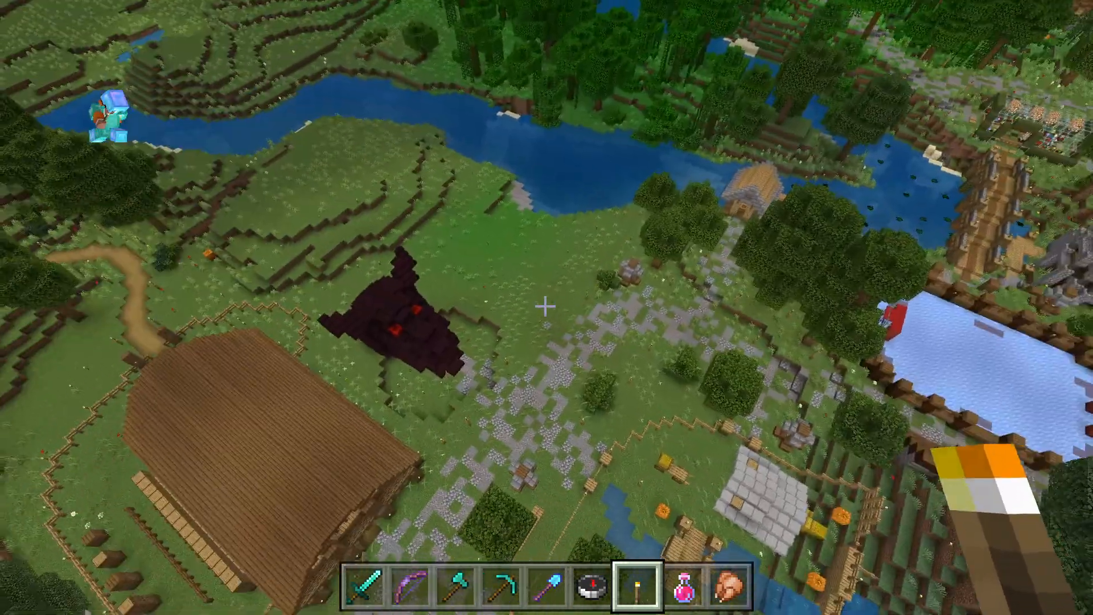
mouse_move(546, 307)
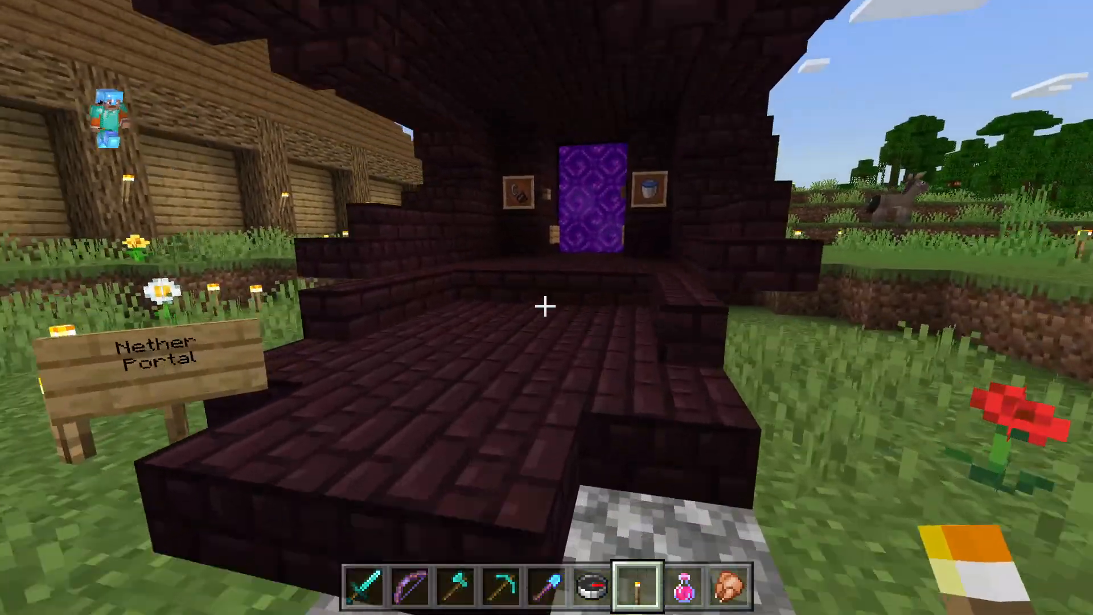
mouse_move(545, 307)
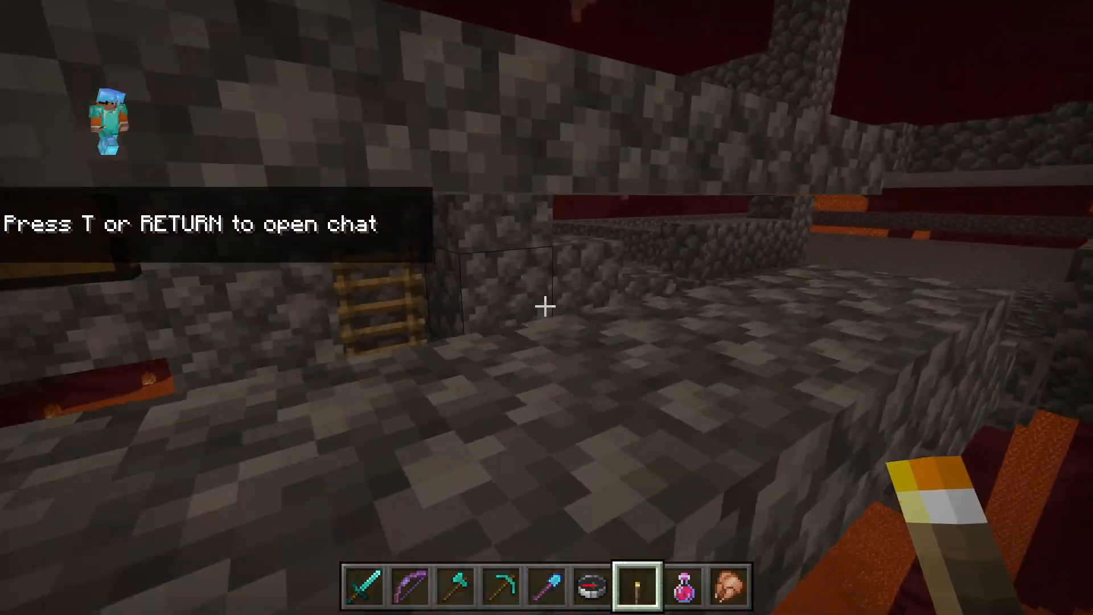
mouse_move(547, 306)
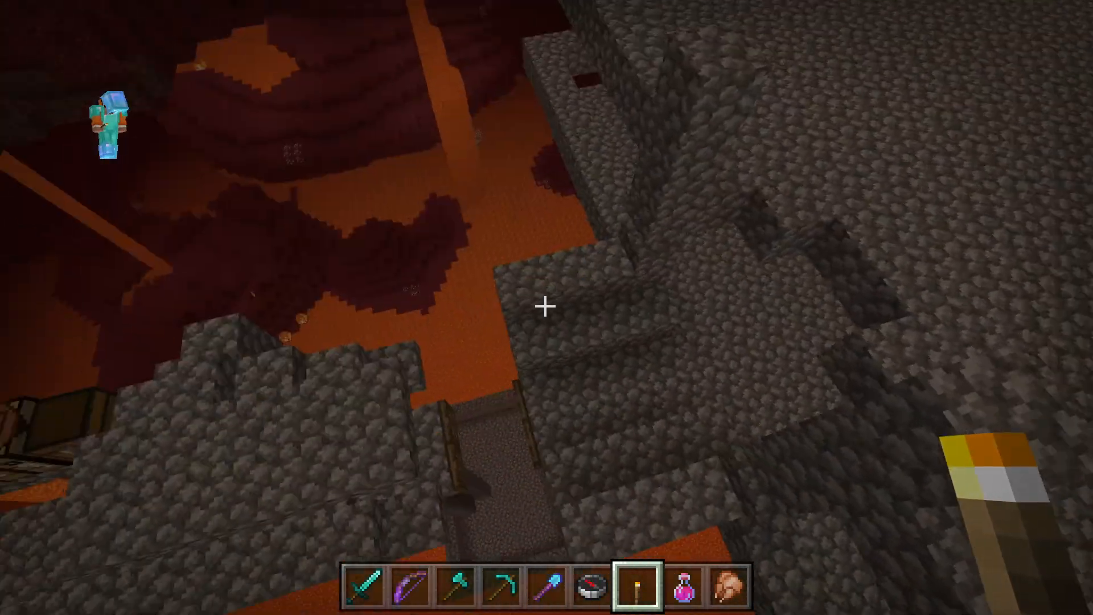
mouse_move(547, 307)
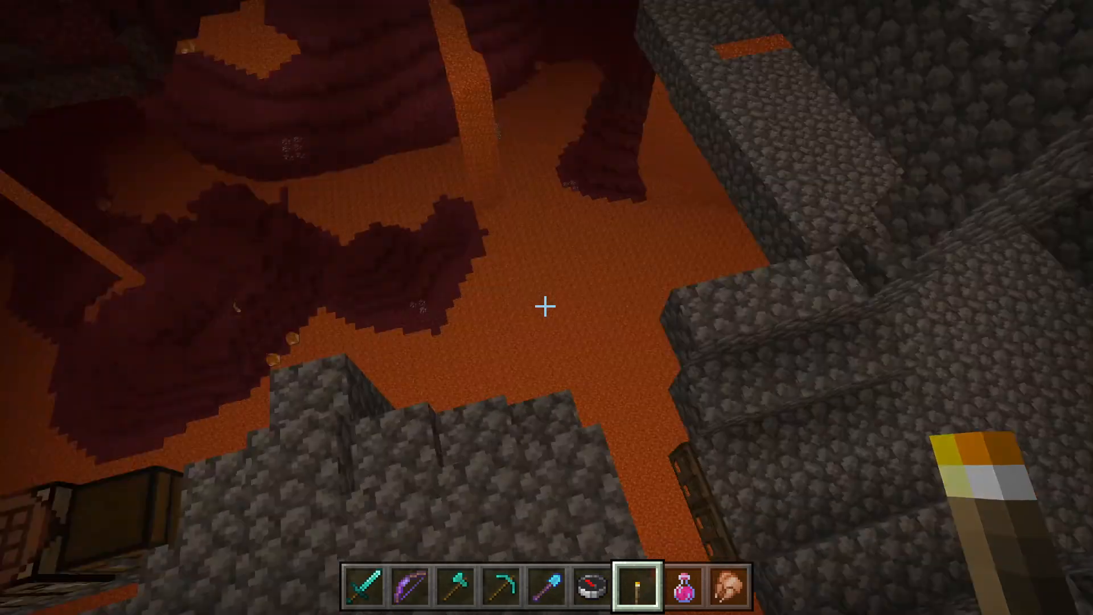
mouse_move(547, 306)
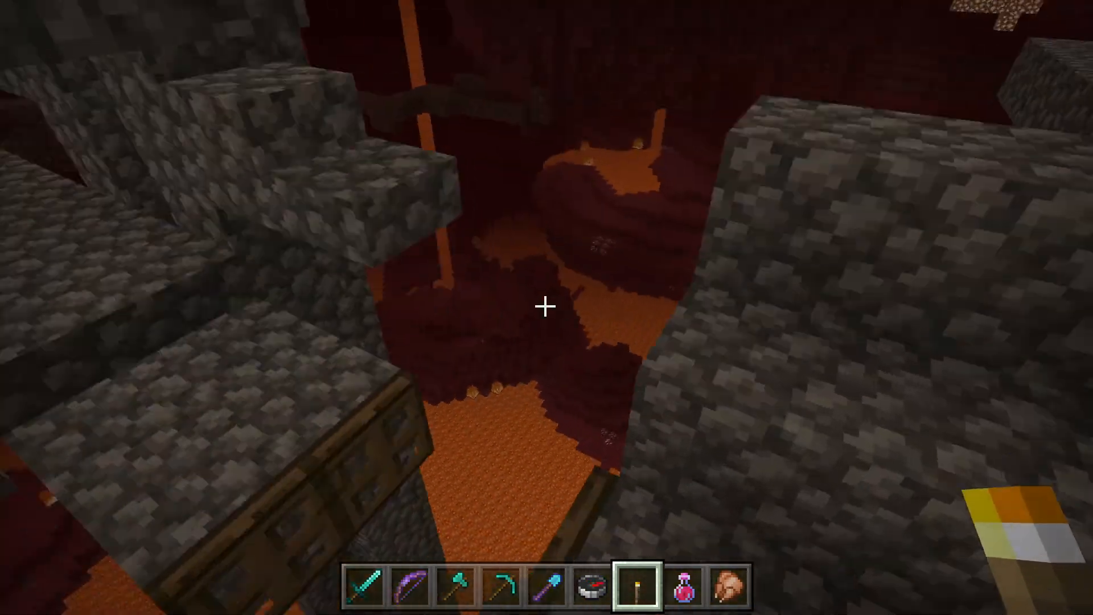
mouse_move(544, 307)
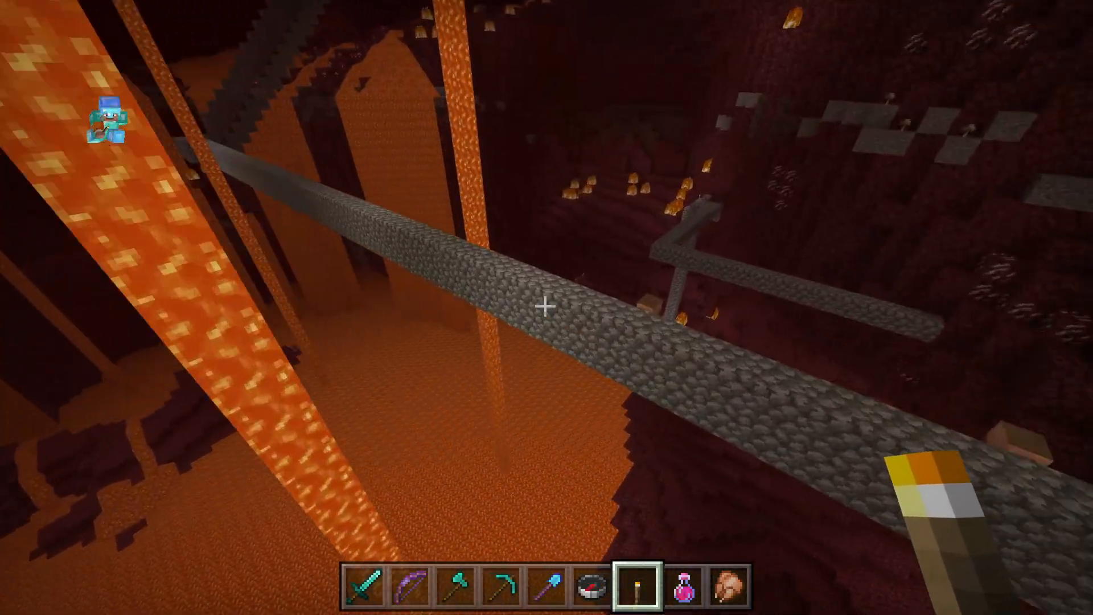
mouse_move(546, 306)
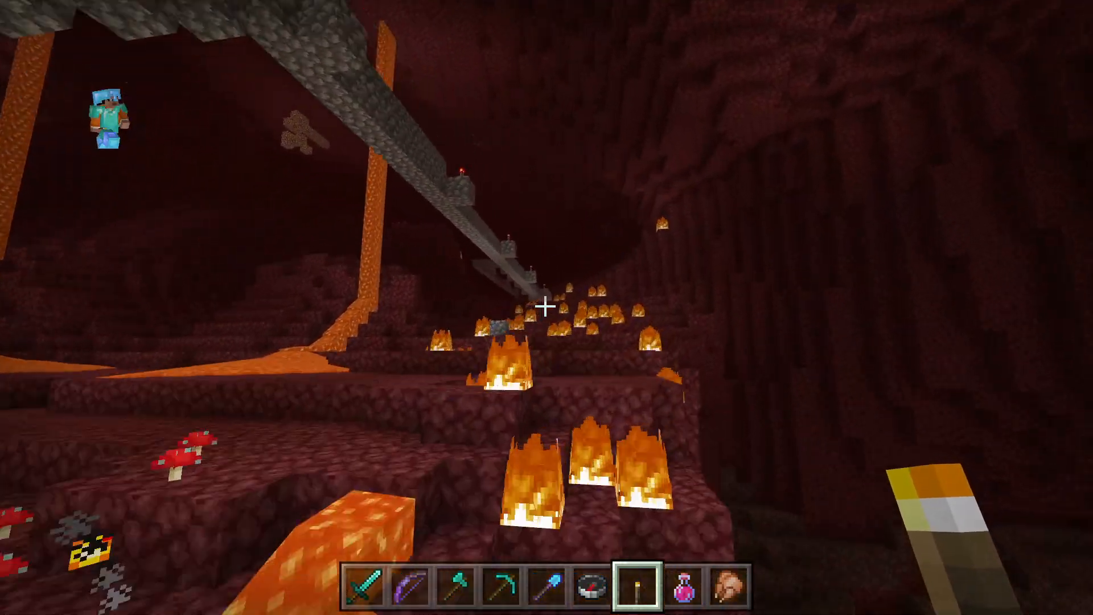
mouse_move(546, 307)
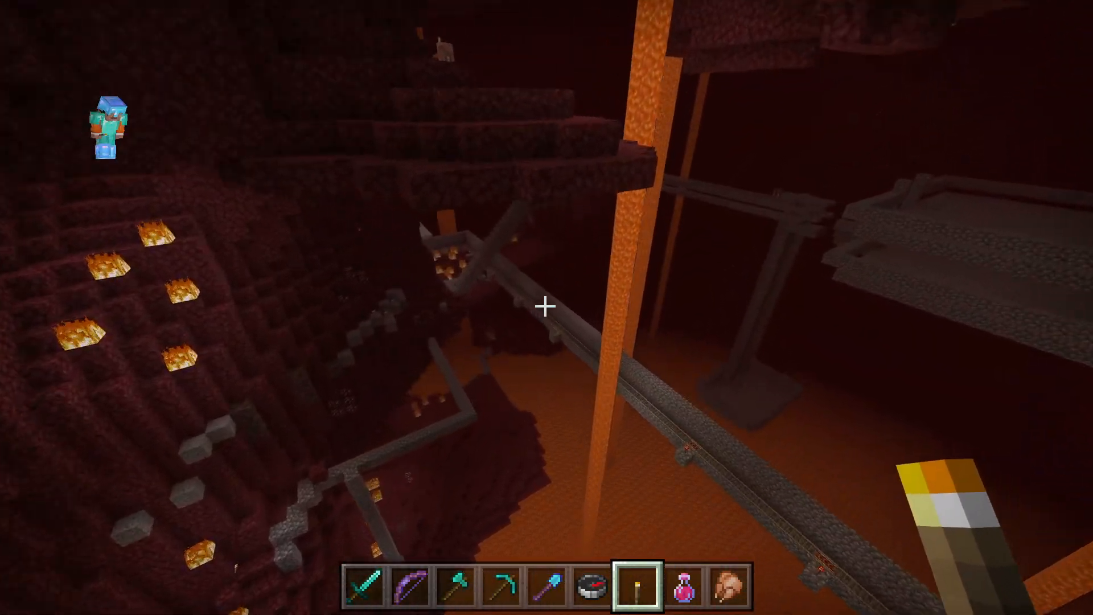
mouse_move(547, 307)
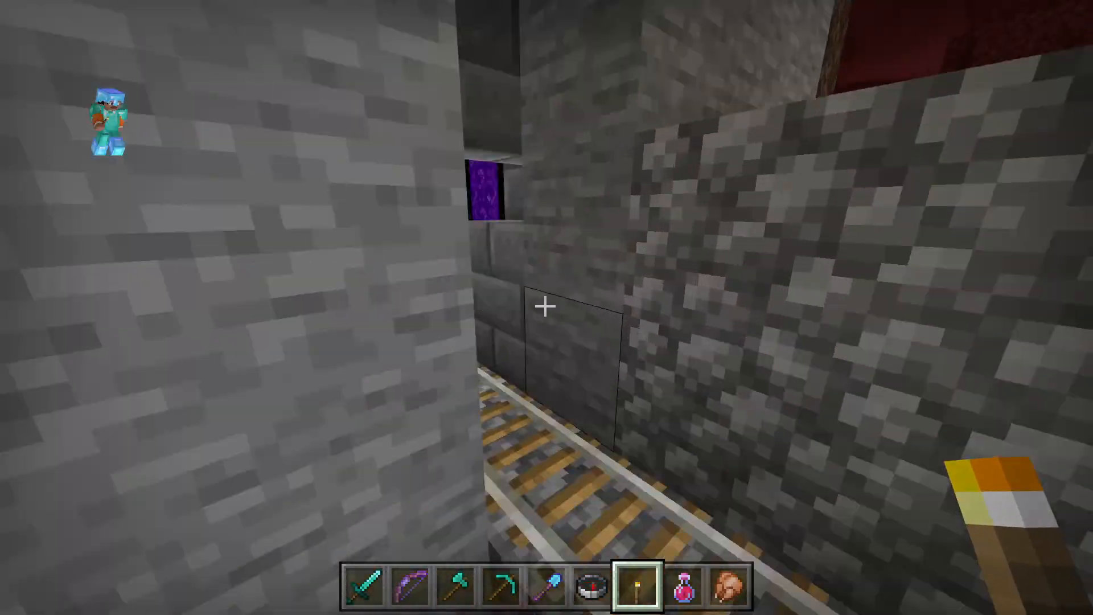
mouse_move(546, 307)
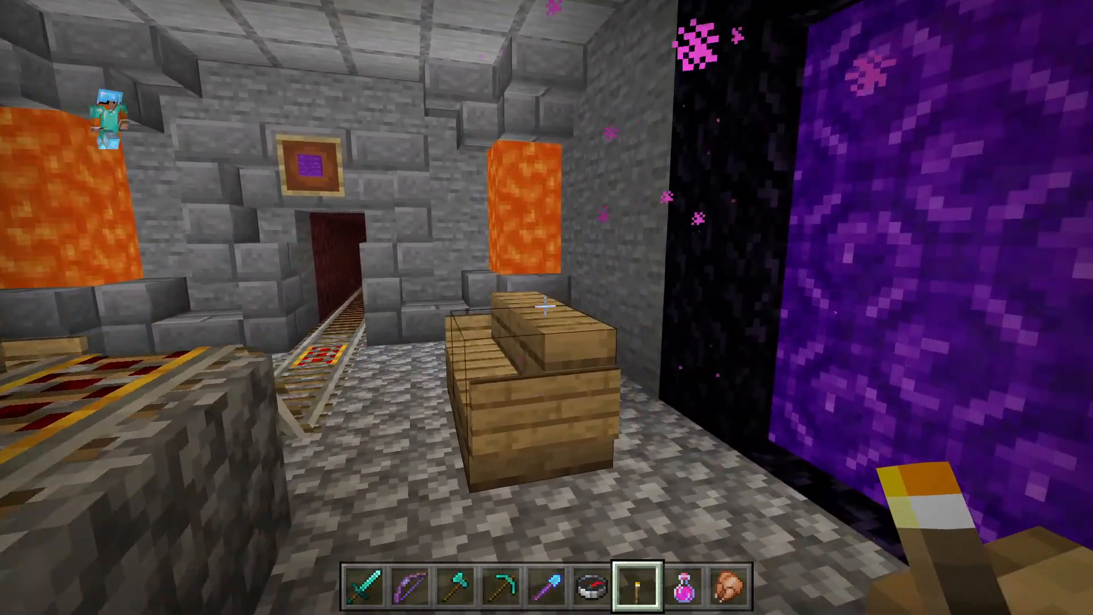
mouse_move(546, 307)
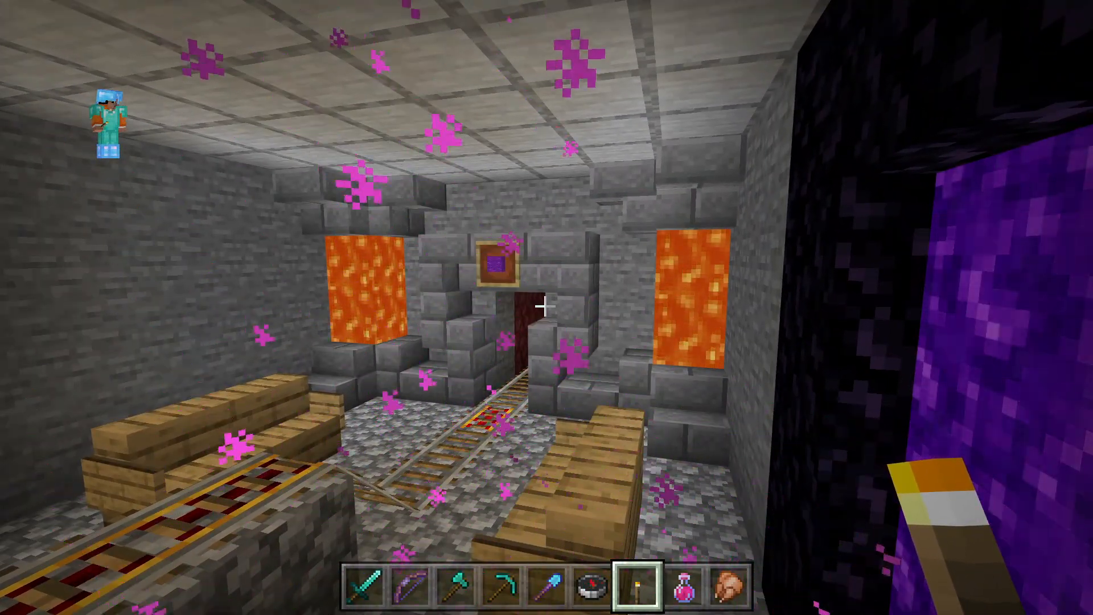